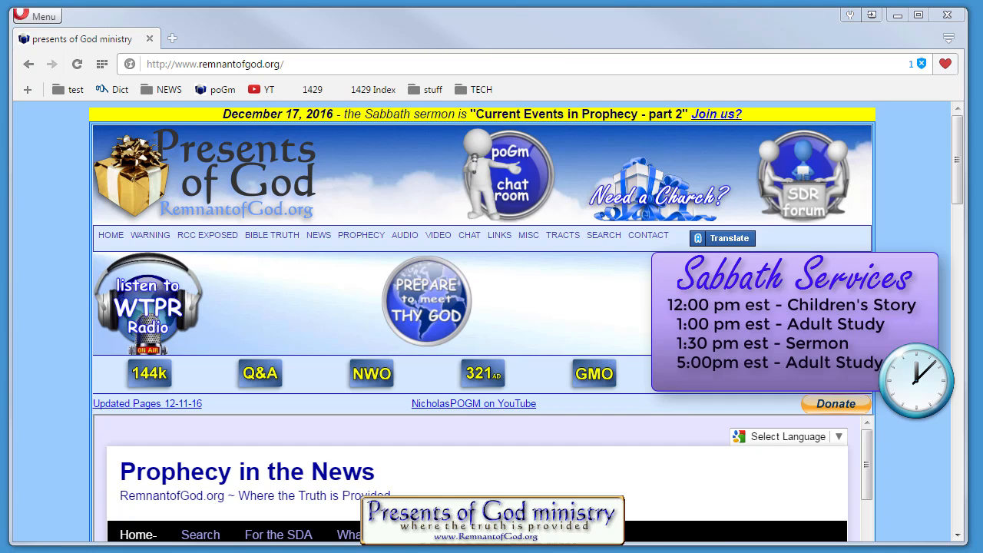
mouse_move(680, 74)
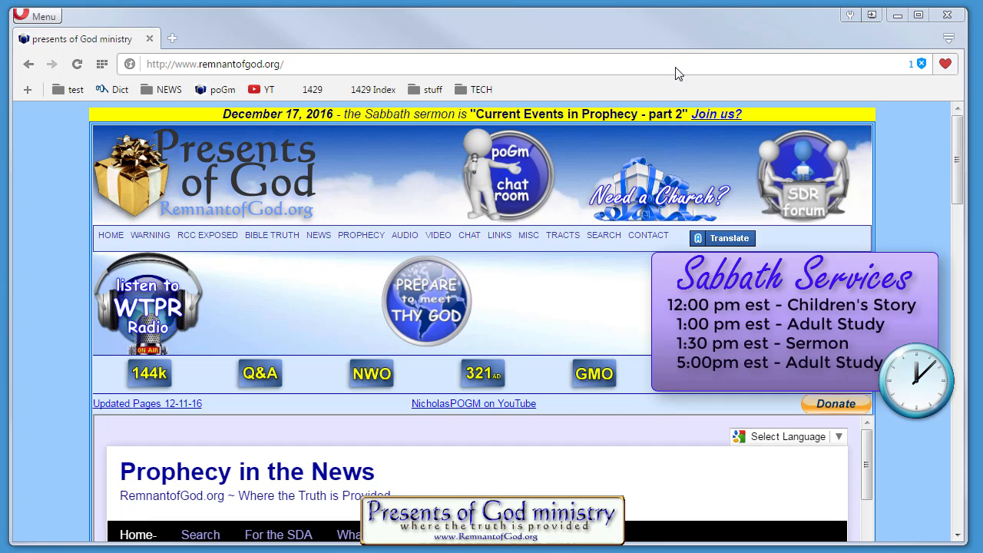
mouse_move(712, 10)
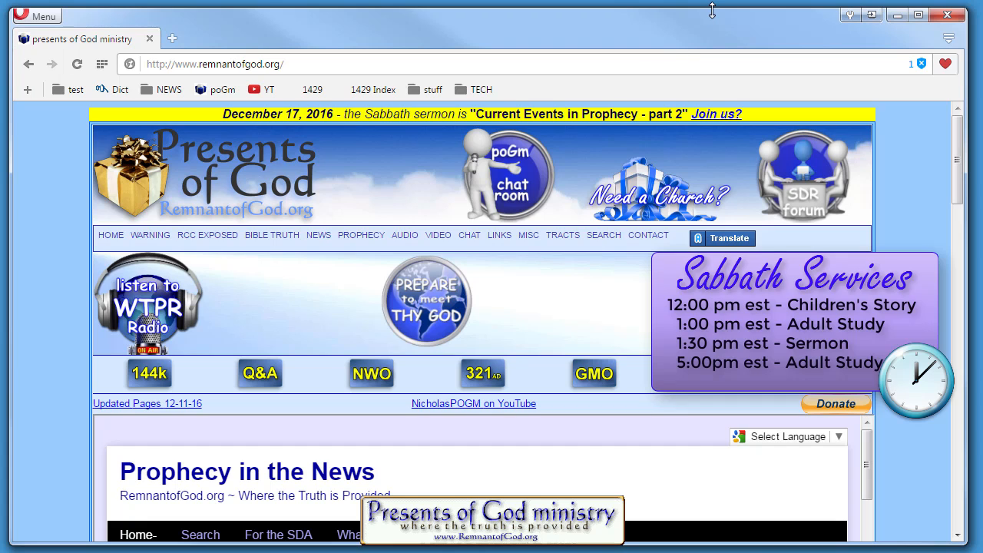
mouse_move(647, 187)
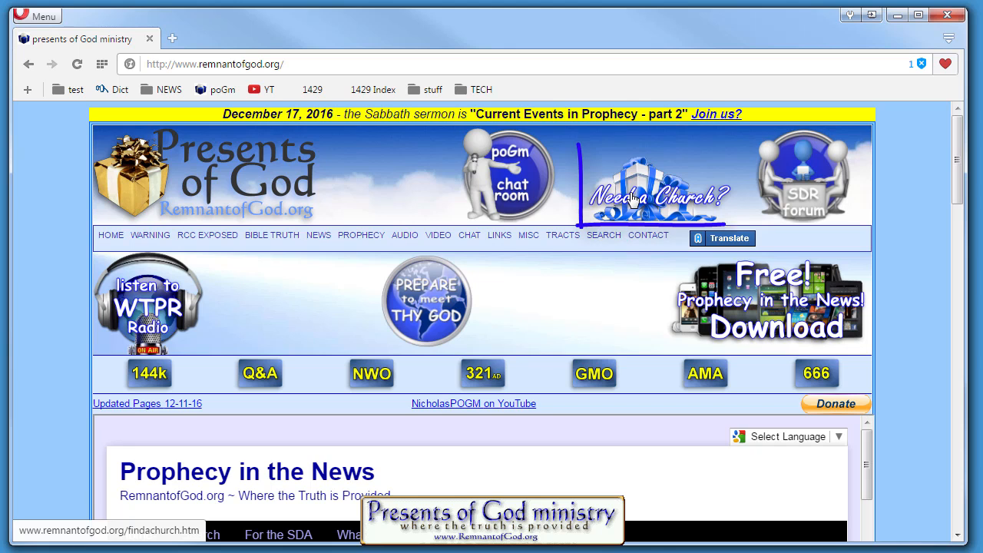
Open the Need a Church page, then open and close the church-finder request form.
left_click(658, 196)
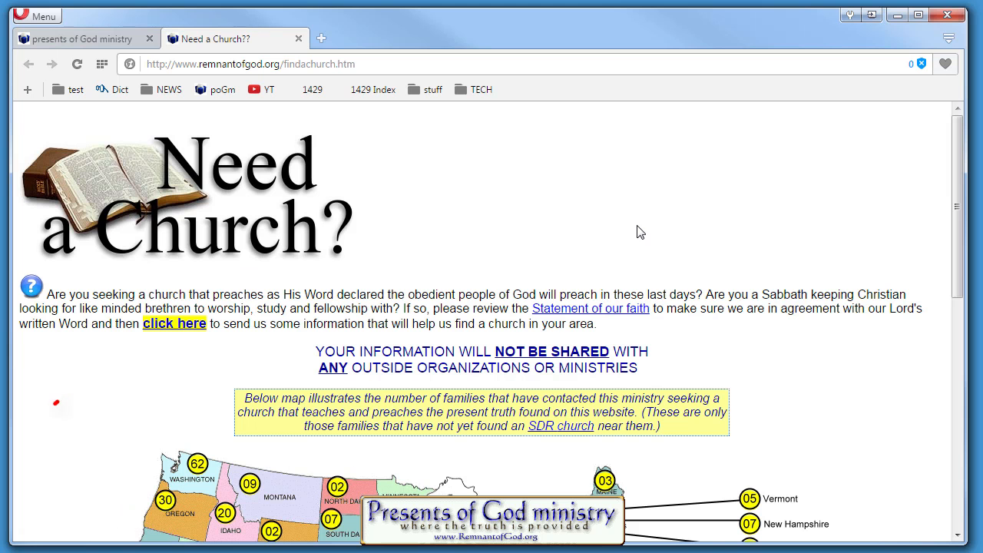
left_click(173, 323)
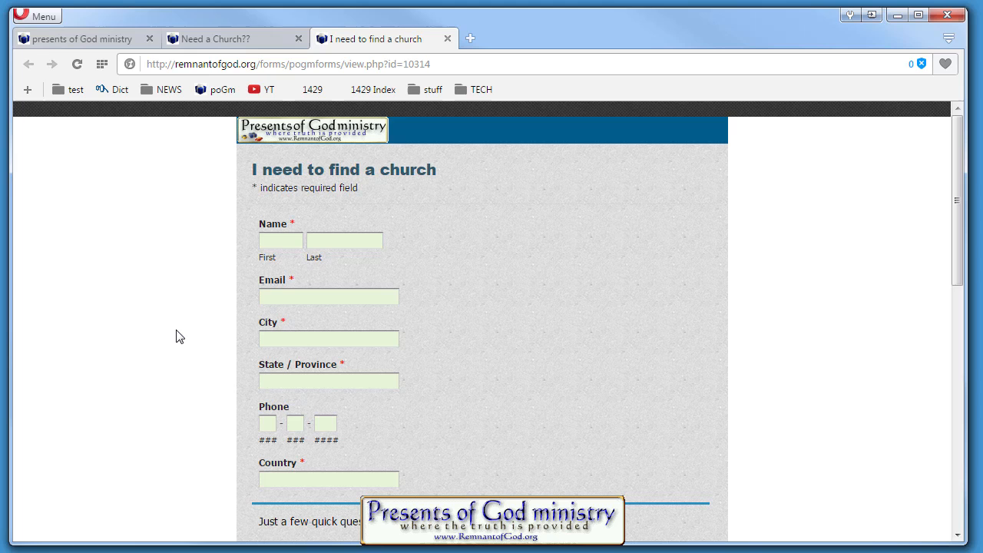
mouse_move(464, 9)
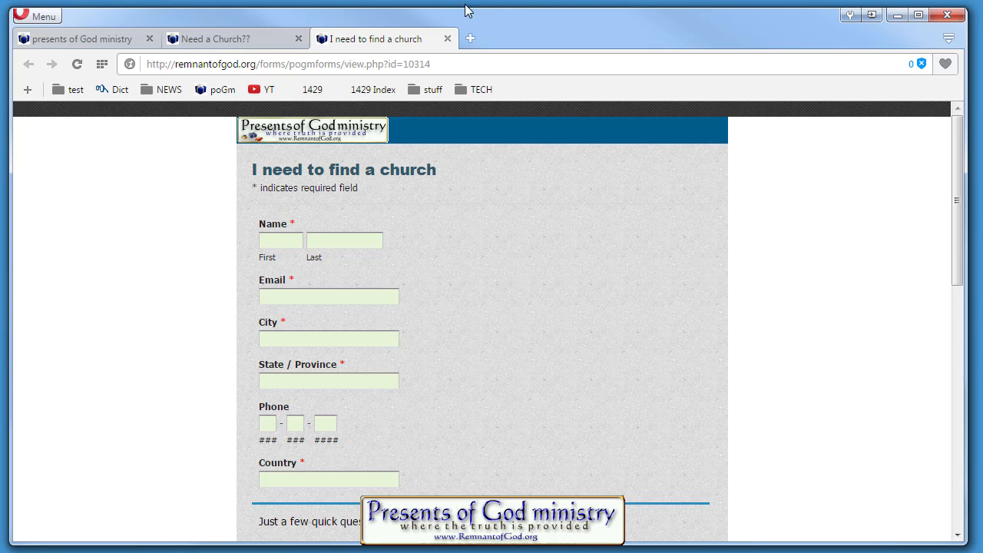
mouse_move(446, 36)
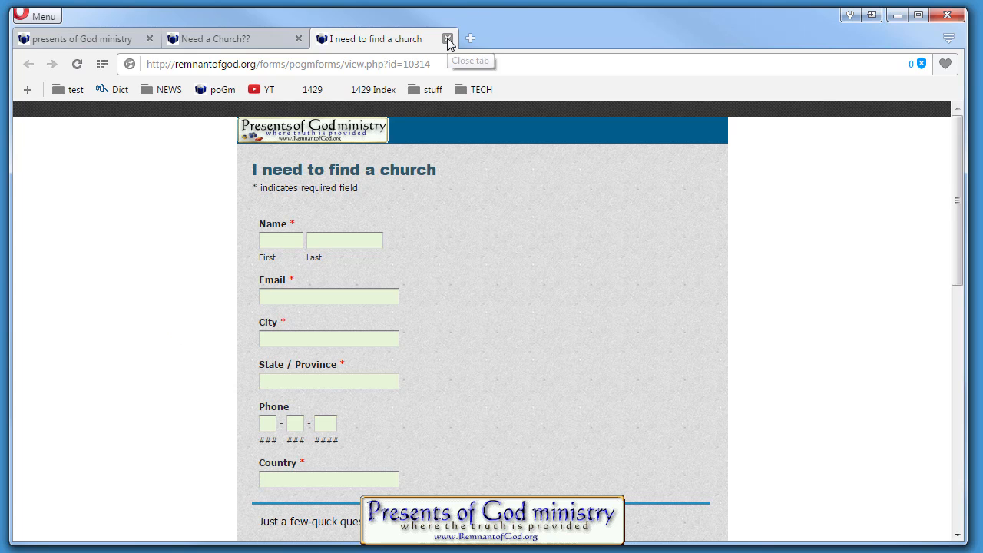
left_click(446, 37)
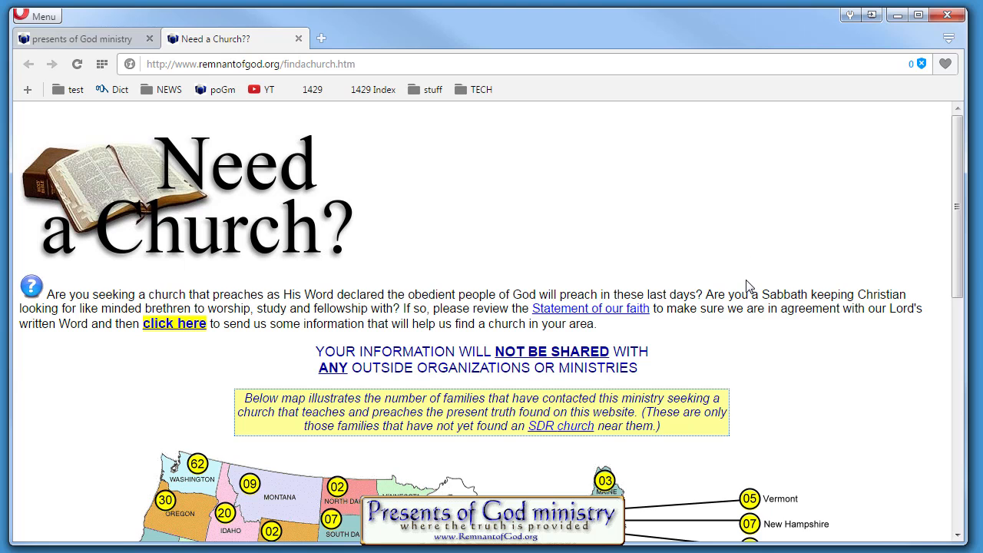
mouse_move(833, 417)
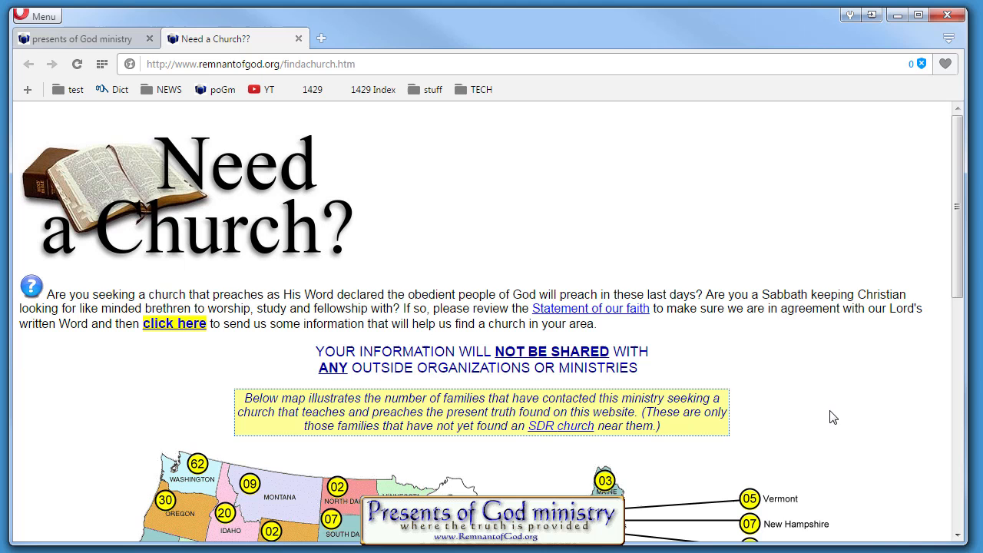
mouse_move(470, 59)
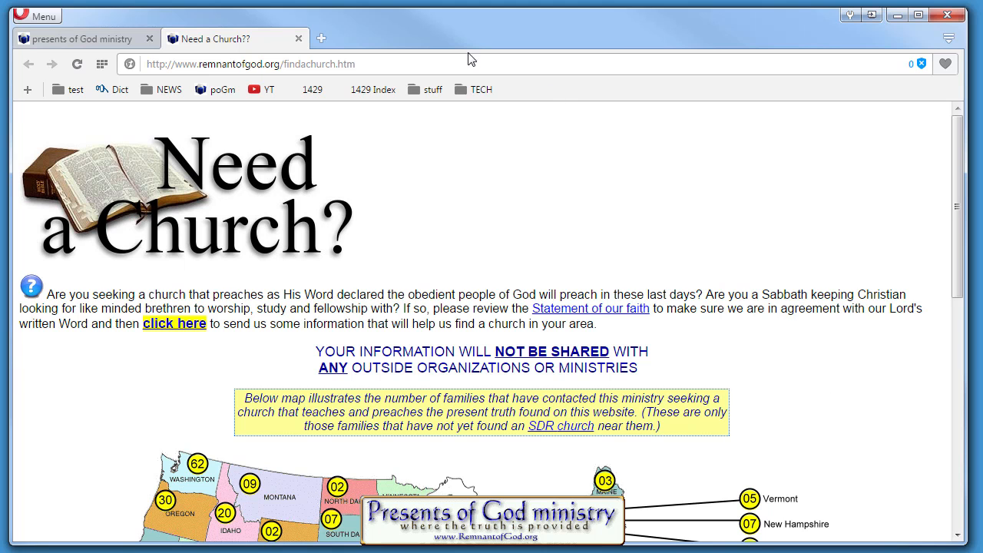
Scroll the Need a Church page down to the map totals and online Sabbath church section.
scroll("down", 3)
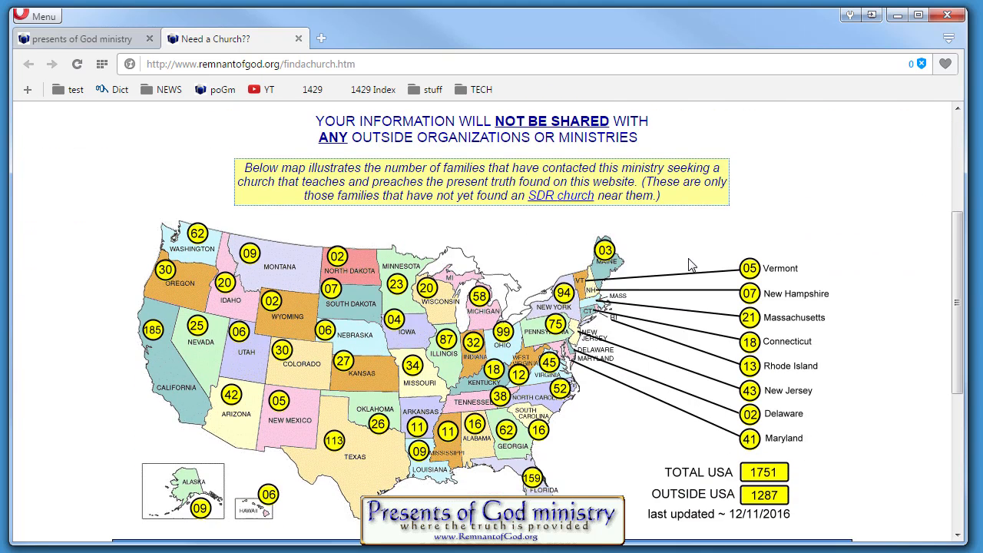
scroll("down", 3)
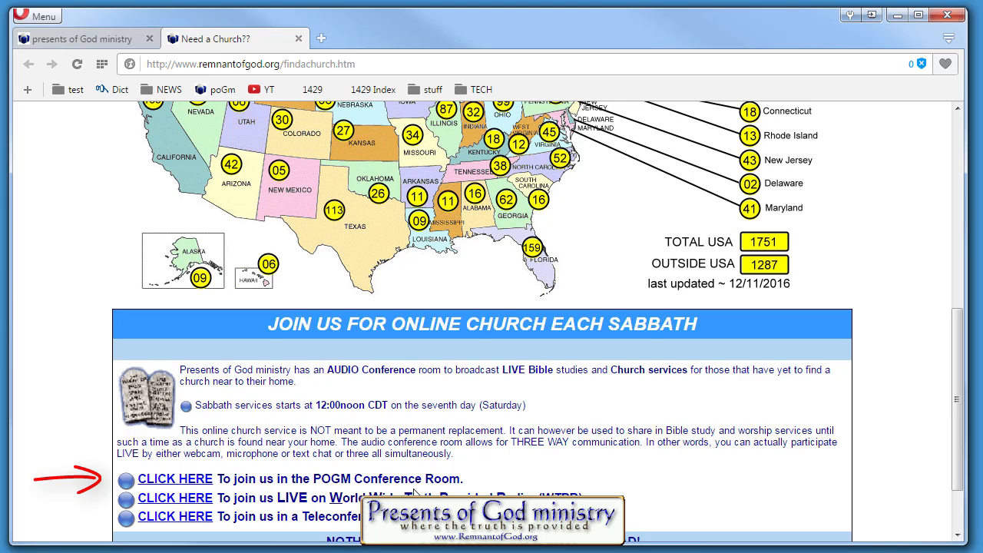
mouse_move(315, 46)
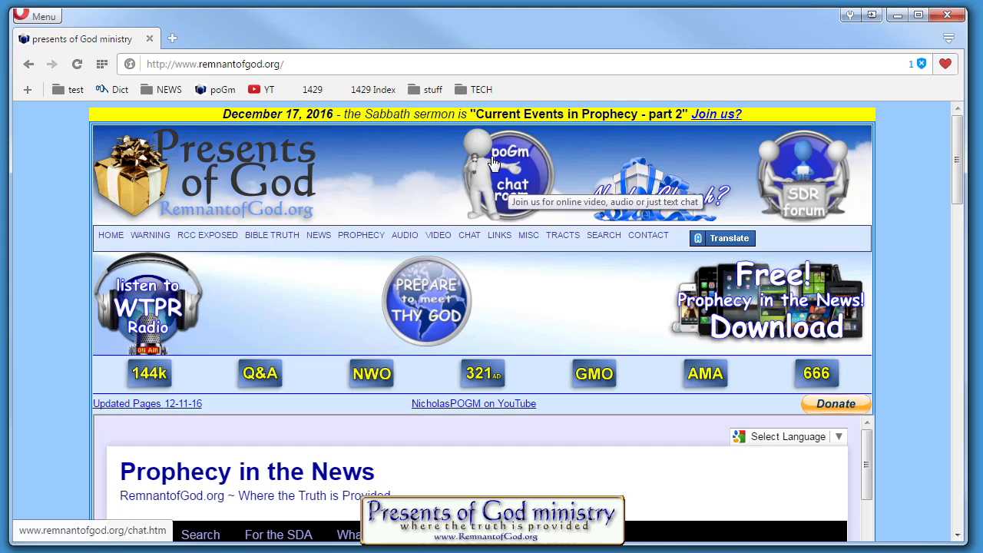
left_click(405, 235)
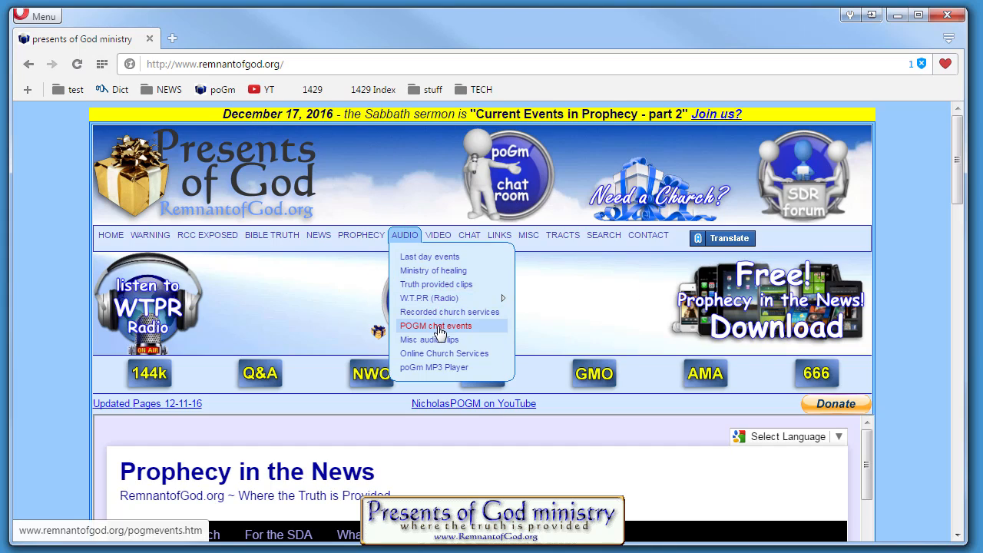
mouse_move(458, 353)
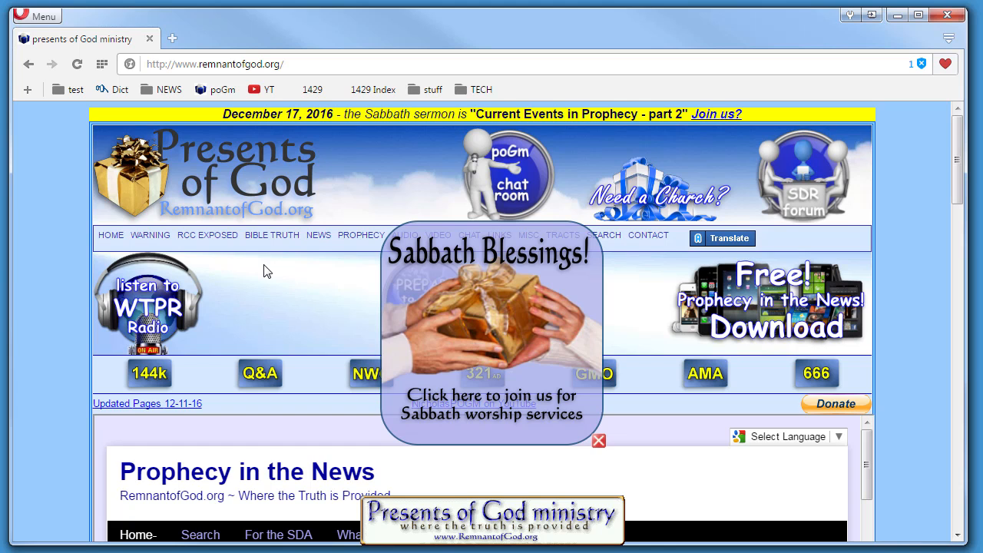
left_click(598, 440)
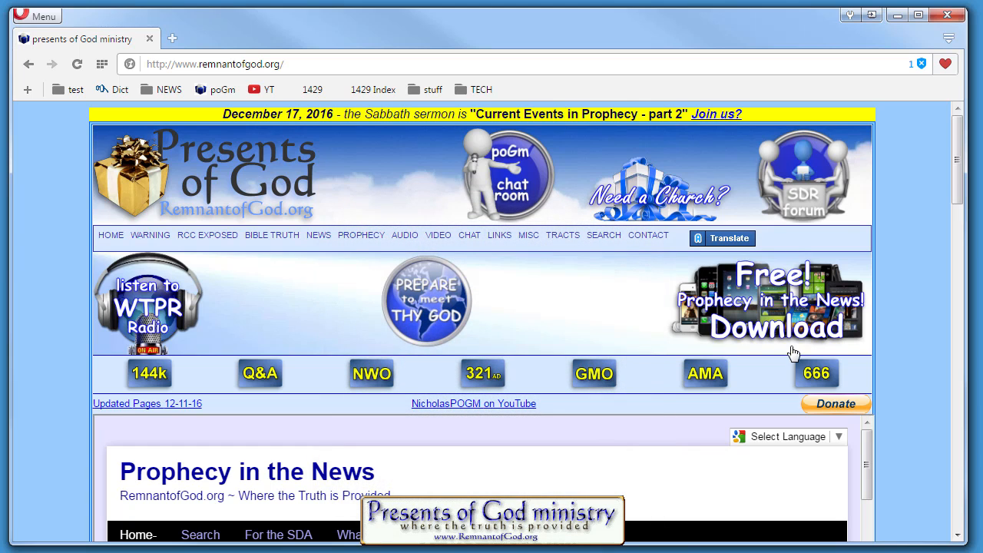
Open the poGm conference room page (chat.htm) in a new tab showing dial-in details.
left_click(511, 175)
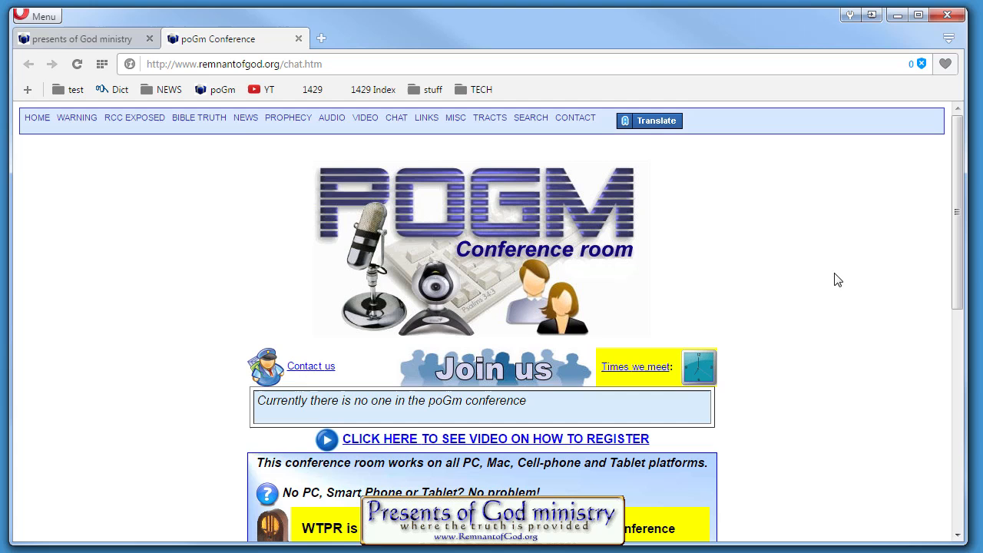
mouse_move(842, 283)
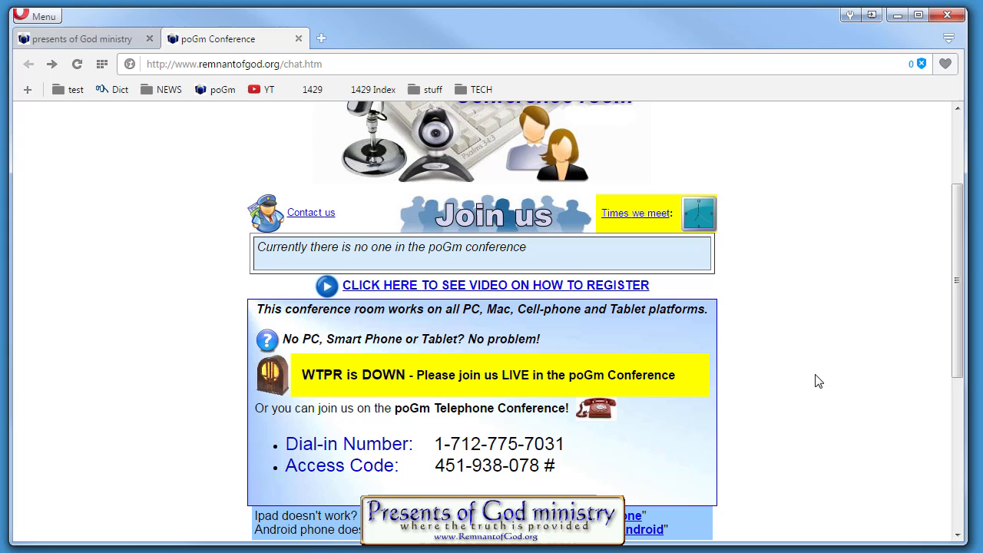
mouse_move(496, 210)
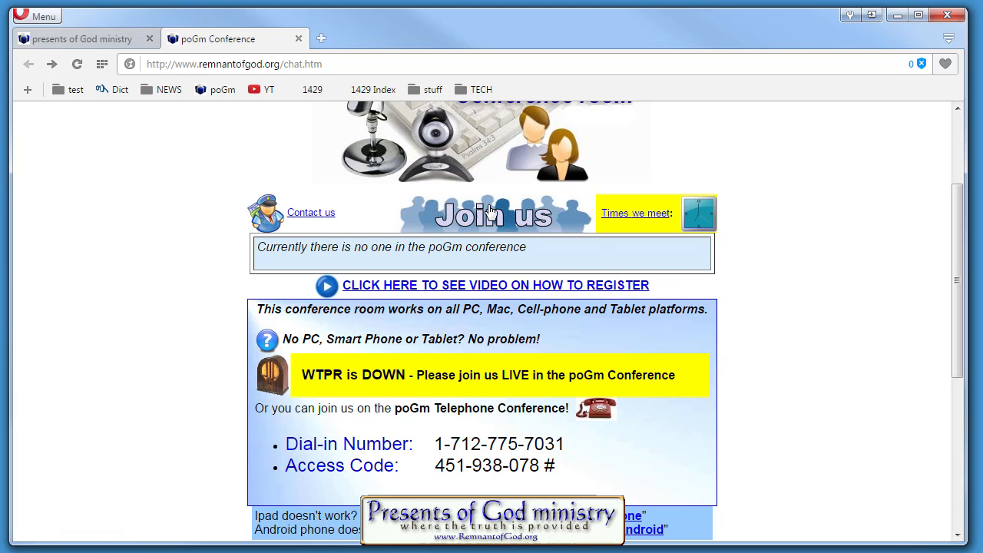
mouse_move(492, 213)
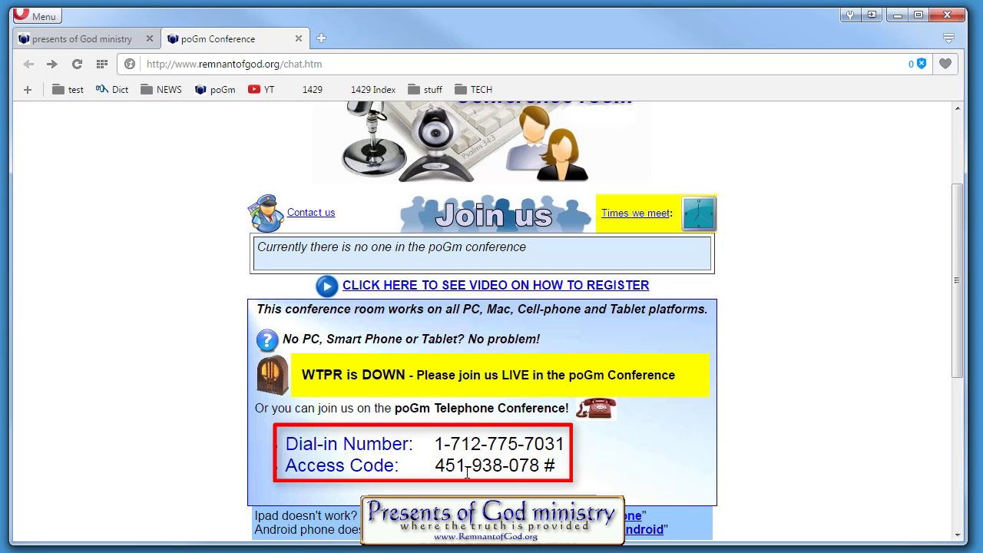
scroll("up", 3)
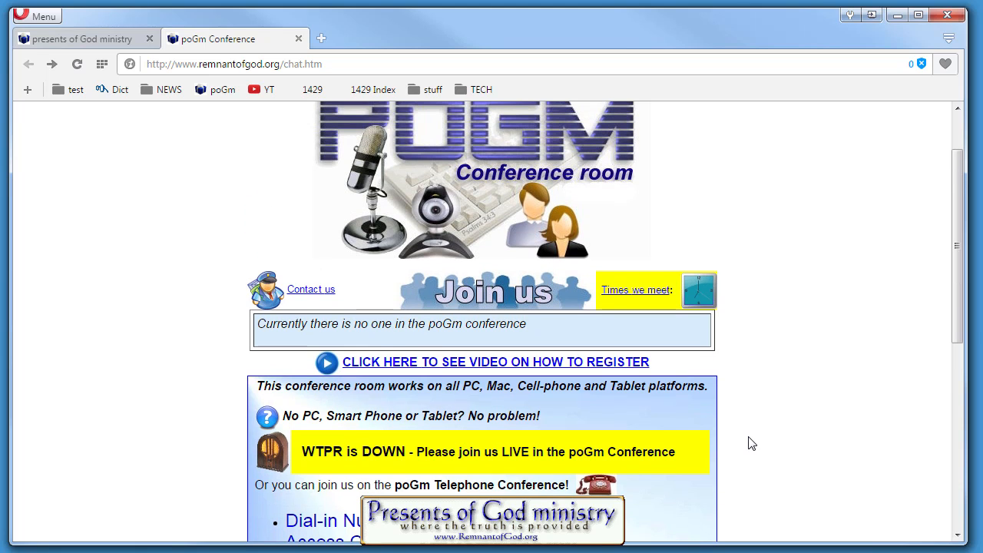
mouse_move(726, 525)
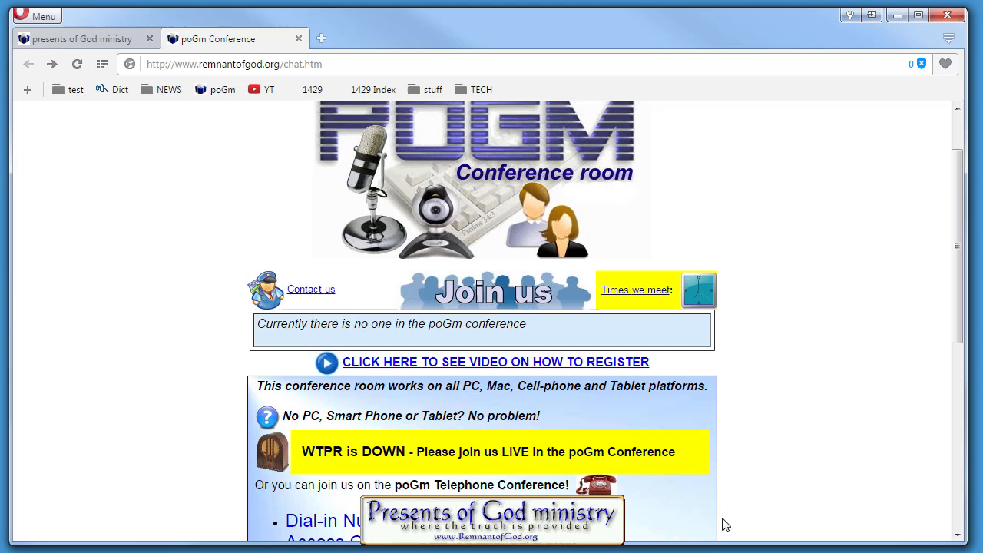
mouse_move(690, 507)
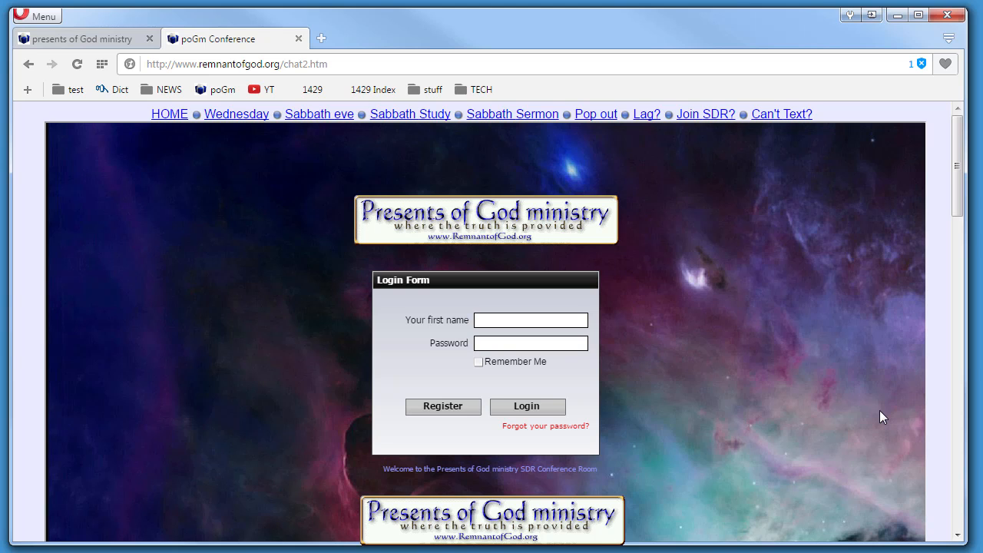
mouse_move(672, 282)
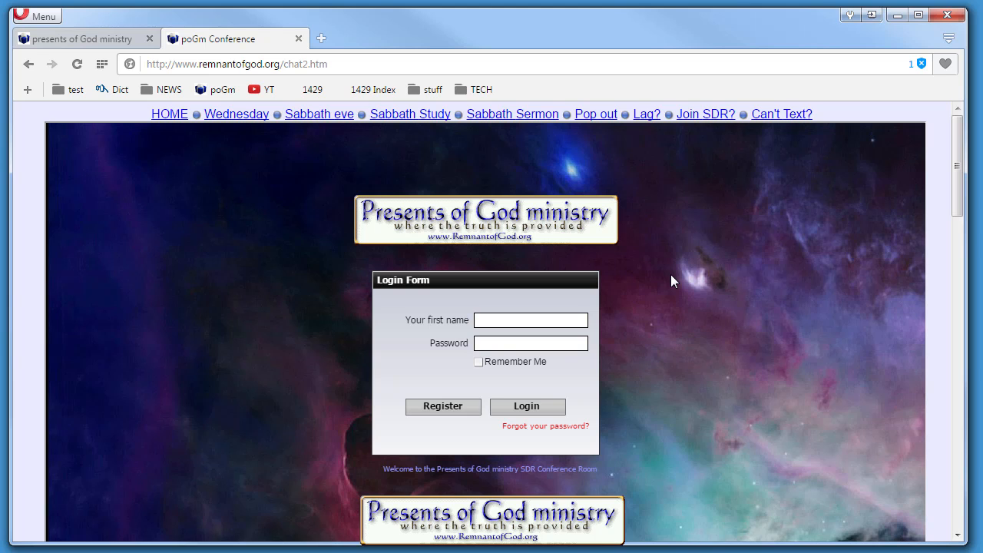
Follow the link to the SDR conference room login form (chat2.htm).
left_click(531, 320)
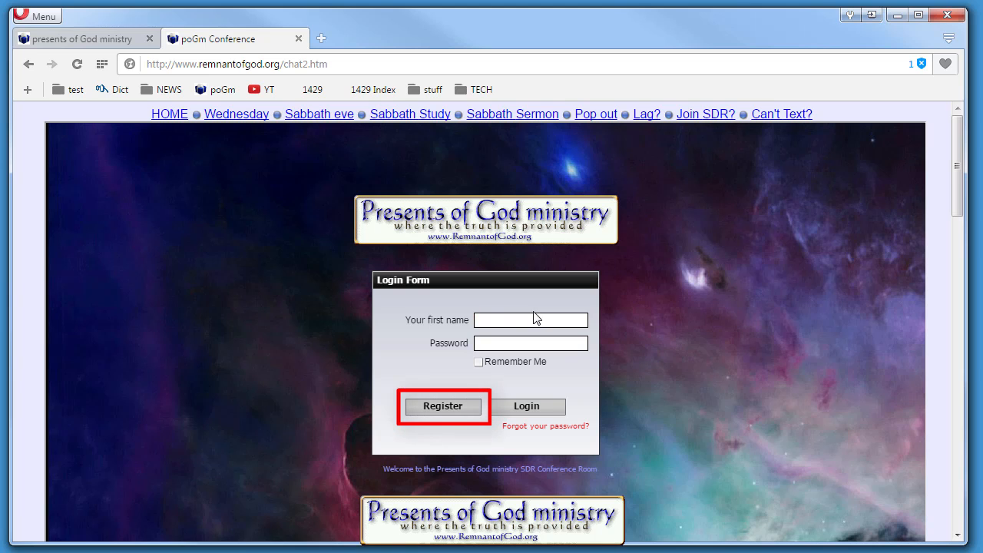
Start a new registration with first name 'Jere', a password and its confirmation.
left_click(442, 406)
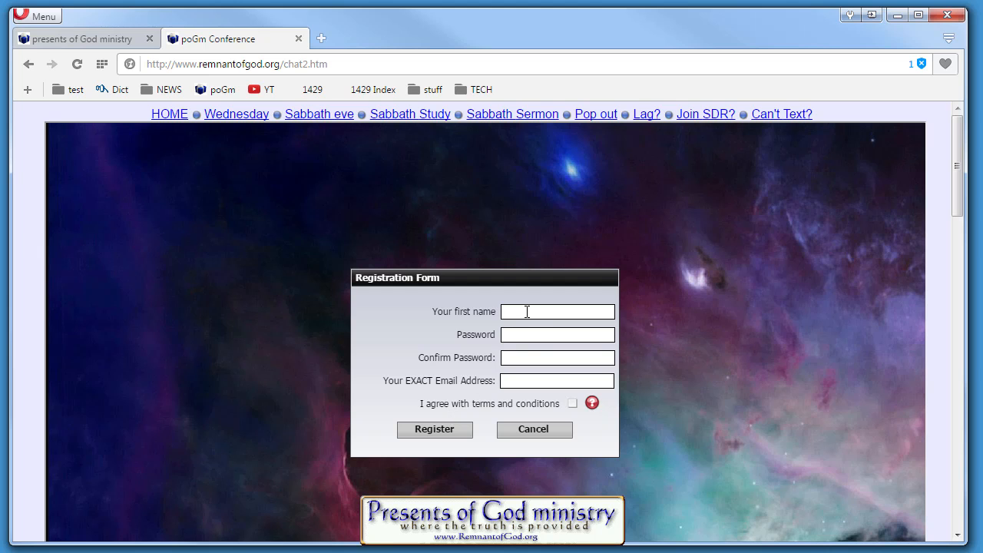
type("Jeremiah")
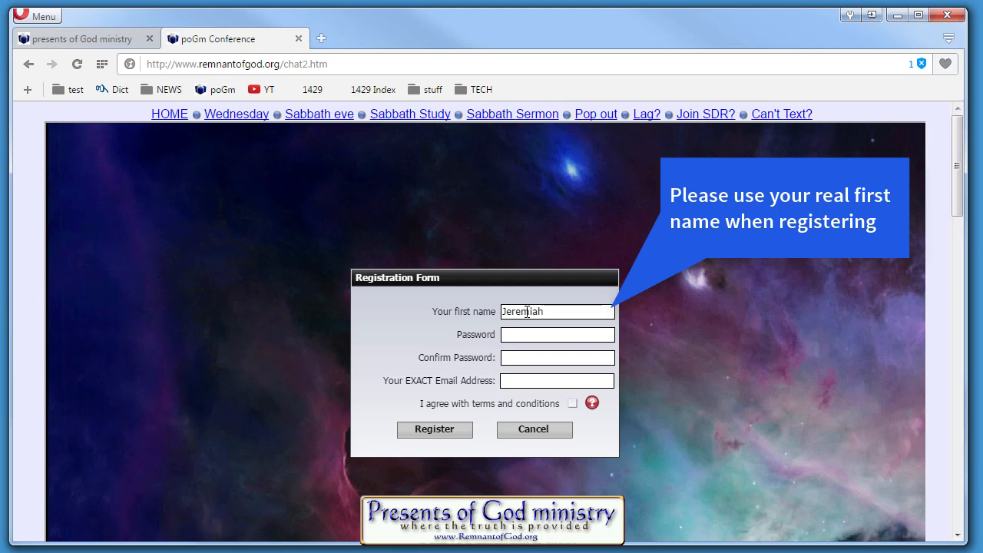
type("***")
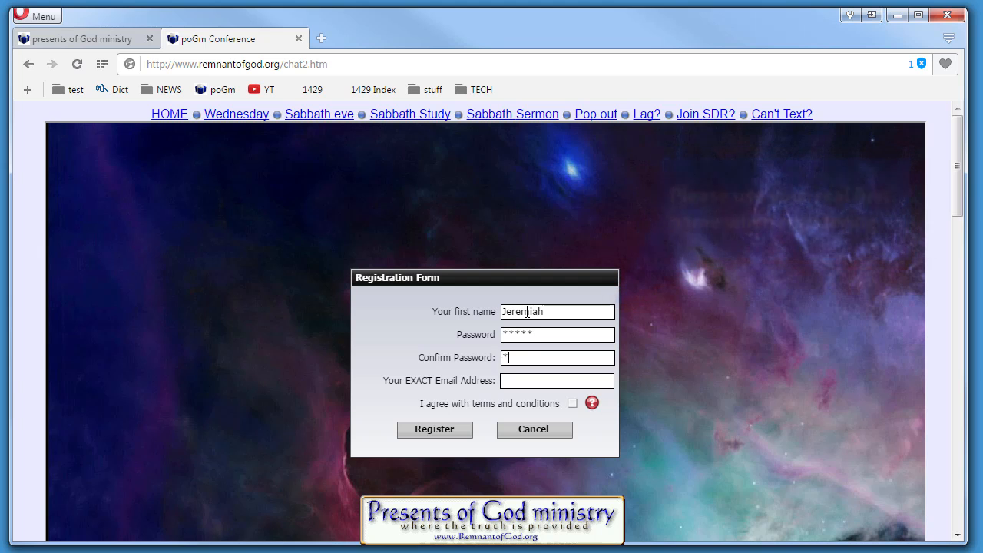
type("****")
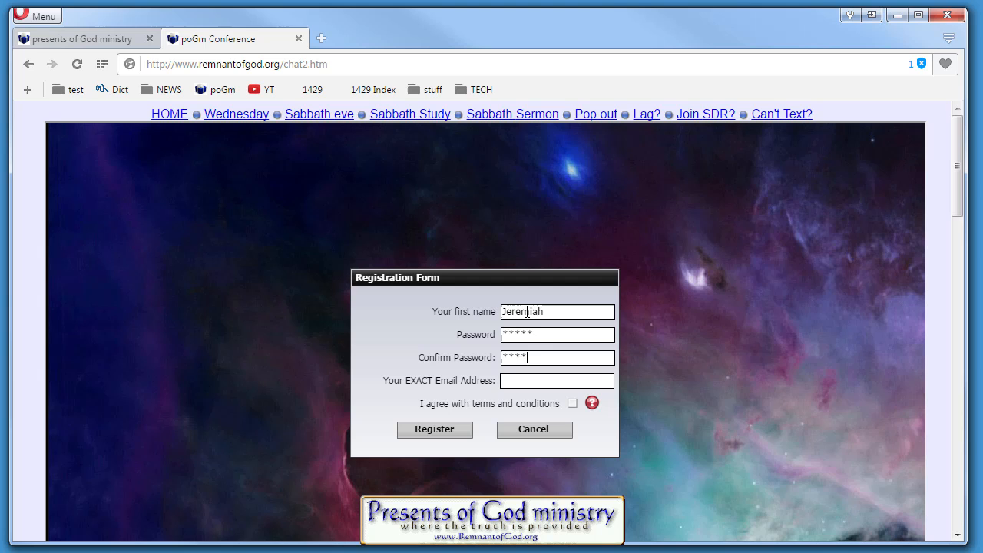
left_click(556, 381)
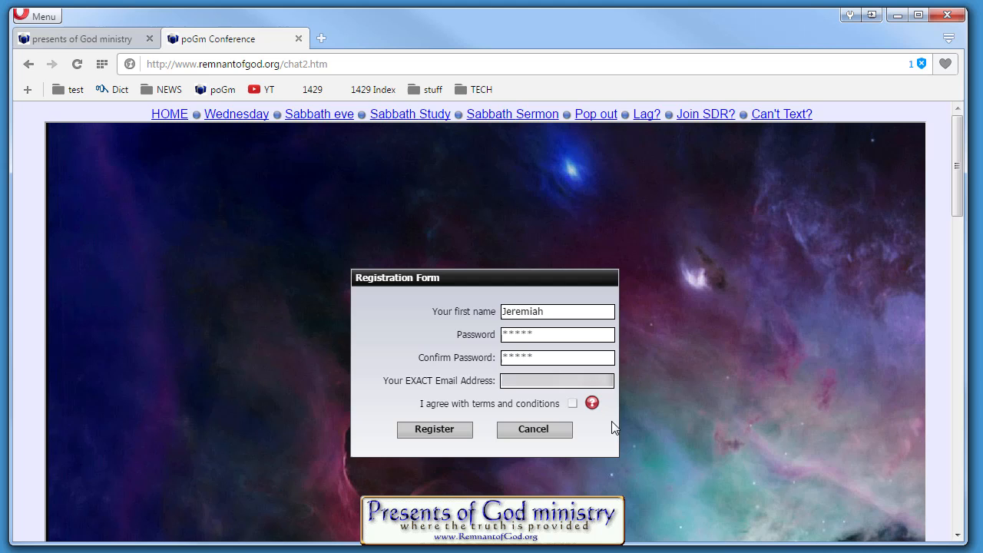
Read and agree to the terms and conditions, then submit the registration.
left_click(591, 403)
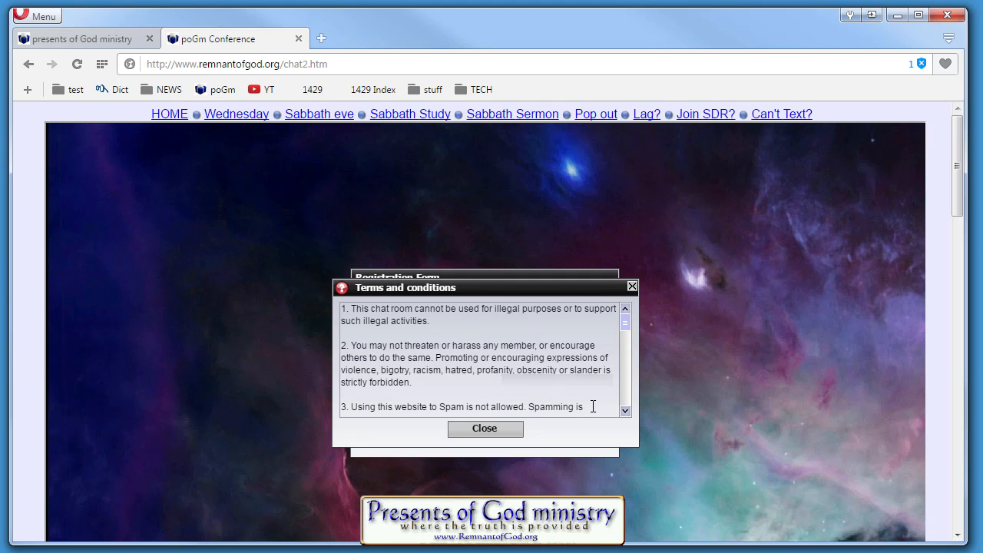
left_click(485, 428)
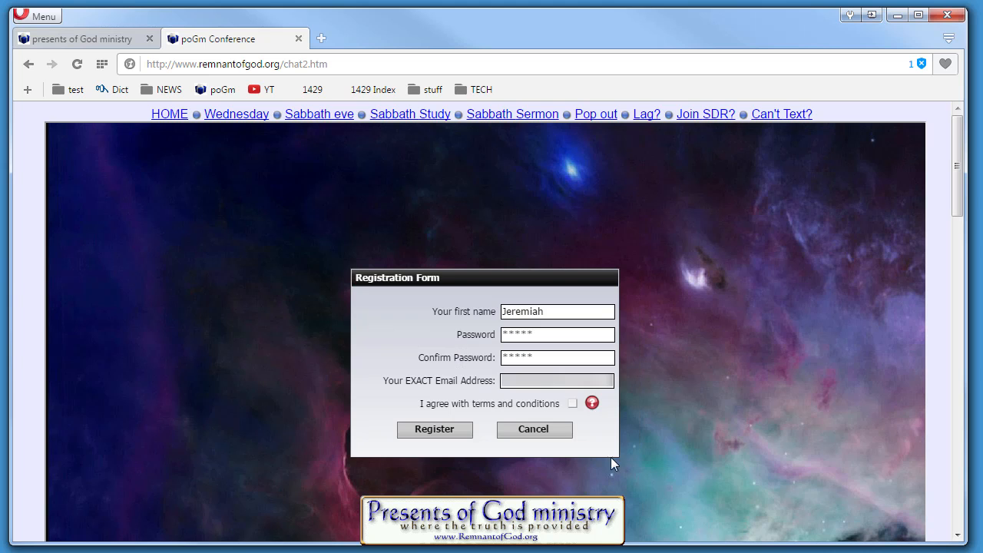
left_click(572, 403)
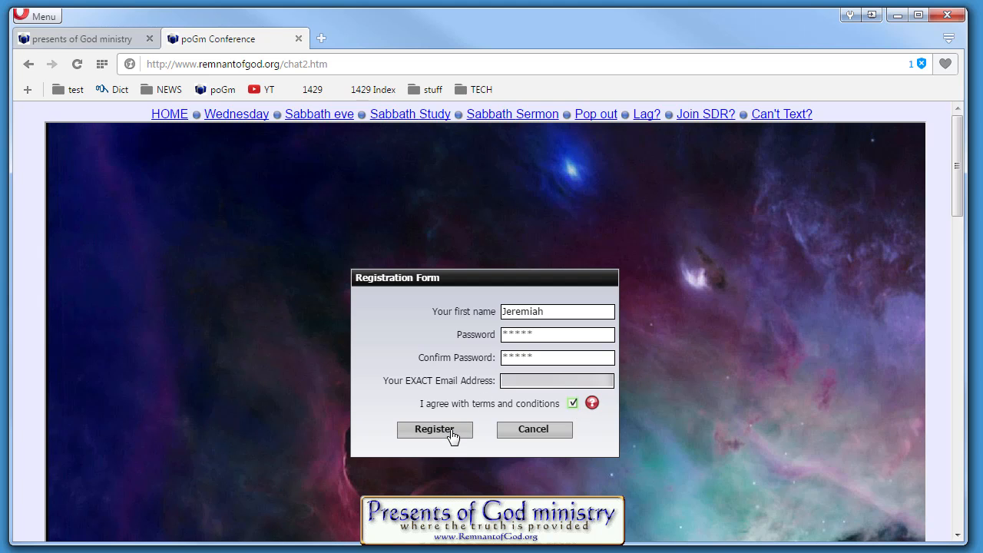
left_click(434, 429)
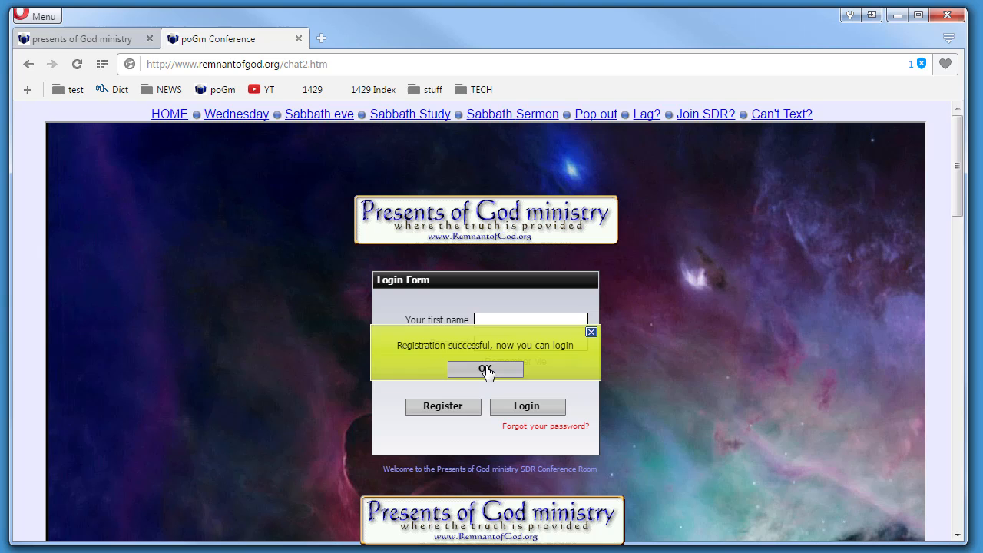
Log in as 'Jeremiah' with password and Remember Me ticked; open and cancel password reset.
left_click(486, 370)
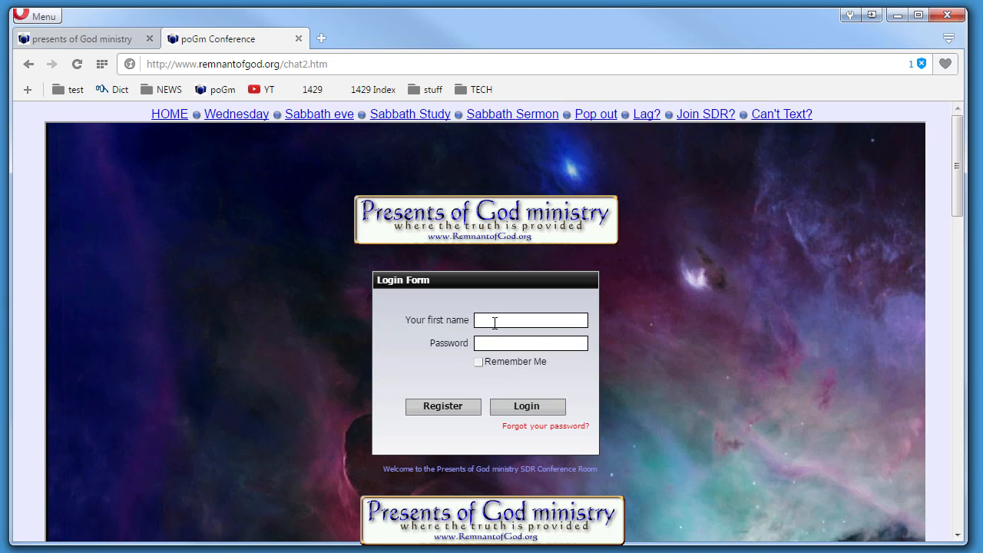
type("Jeremiah")
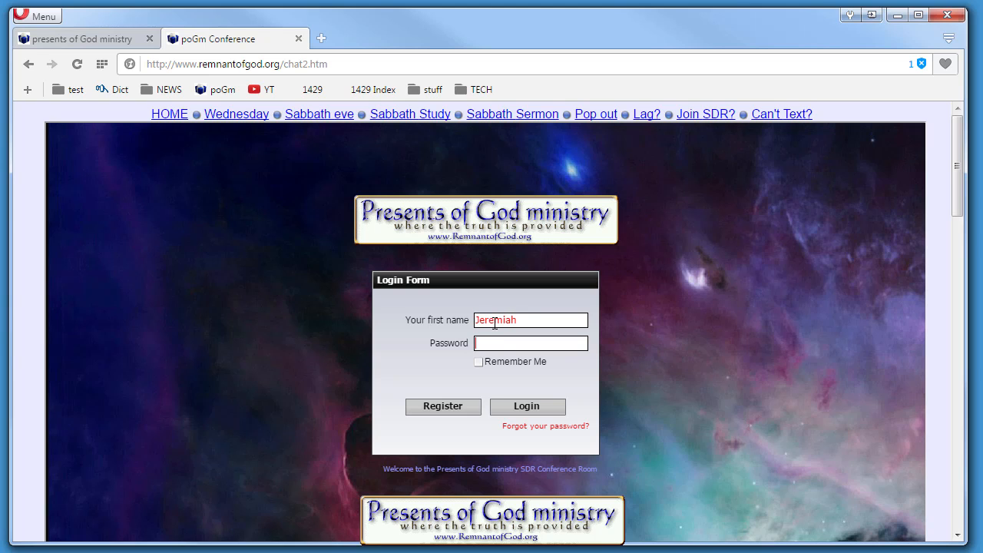
type("****")
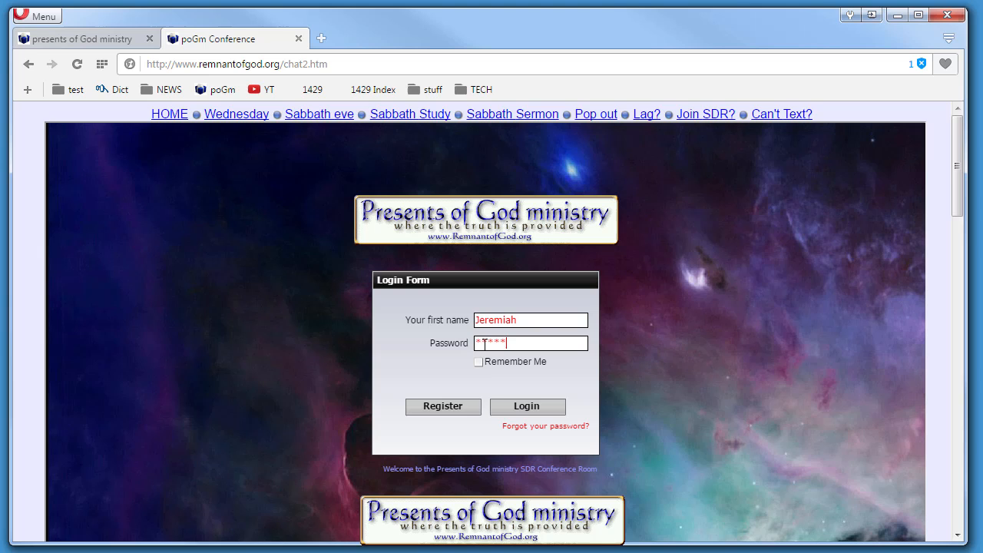
left_click(479, 362)
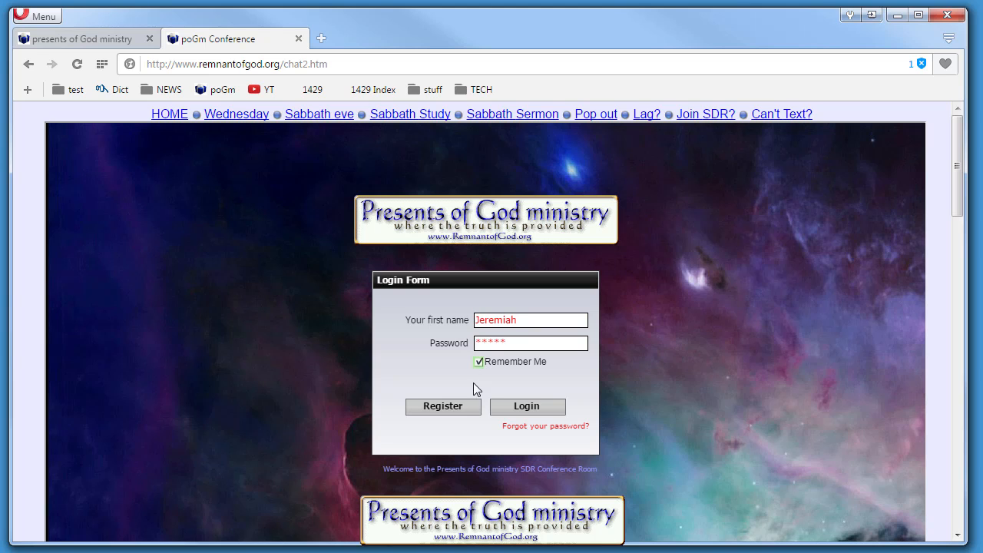
mouse_move(481, 387)
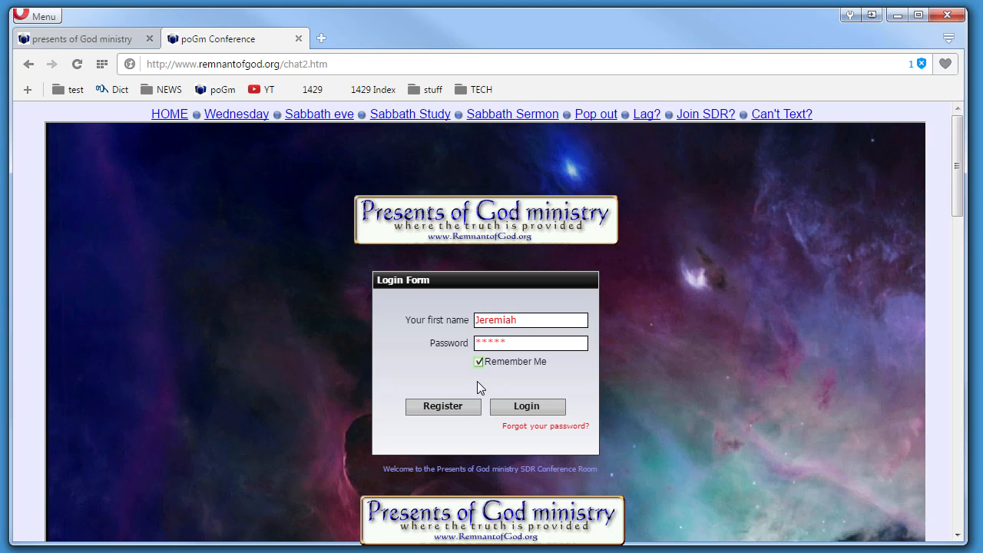
mouse_move(538, 436)
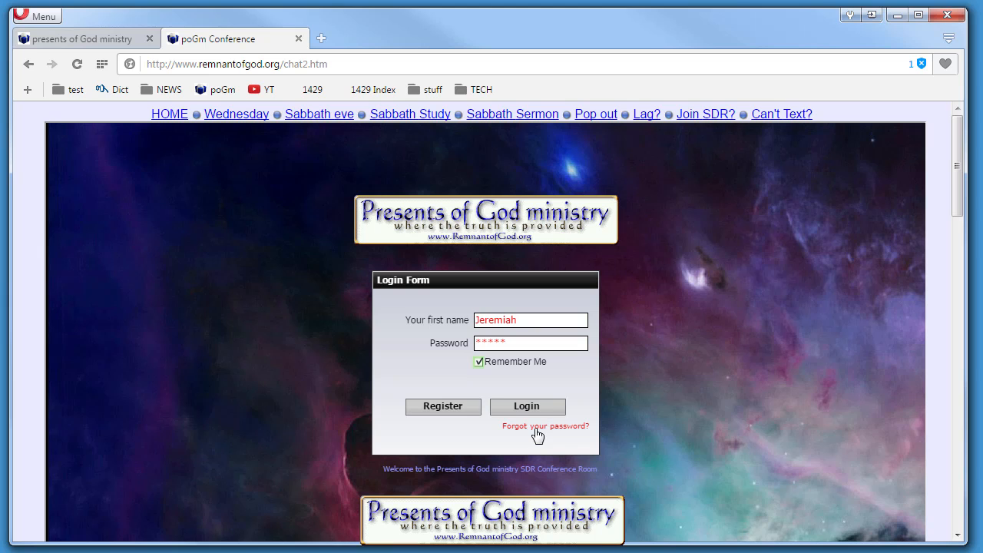
left_click(547, 426)
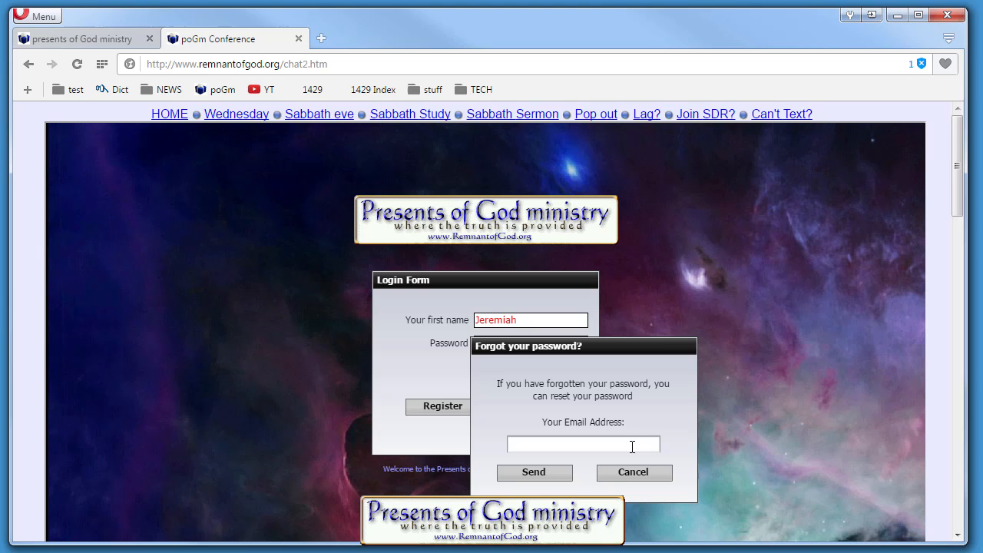
left_click(633, 472)
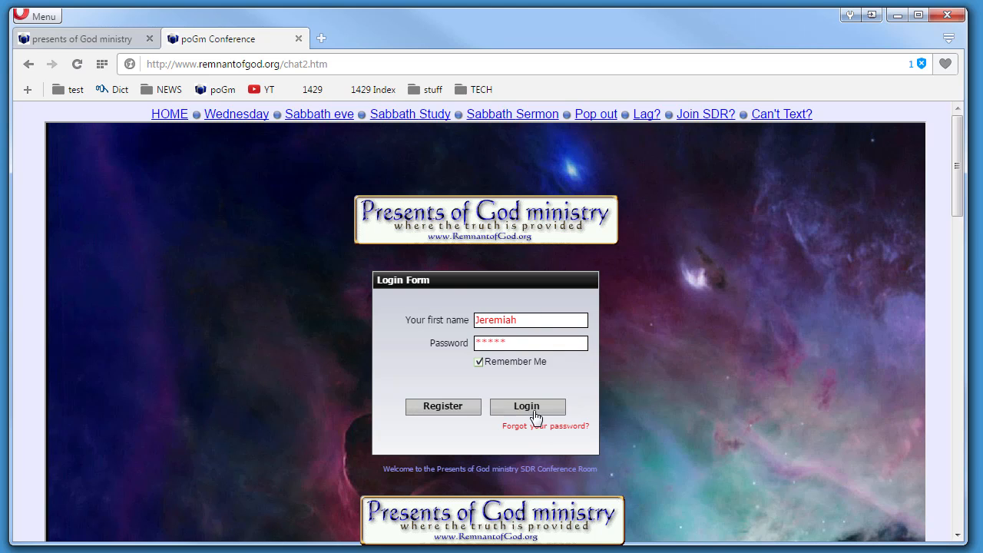
Log in, cycle the picture choice from avatar to upload to No Picture, then open Edit Profile.
left_click(528, 407)
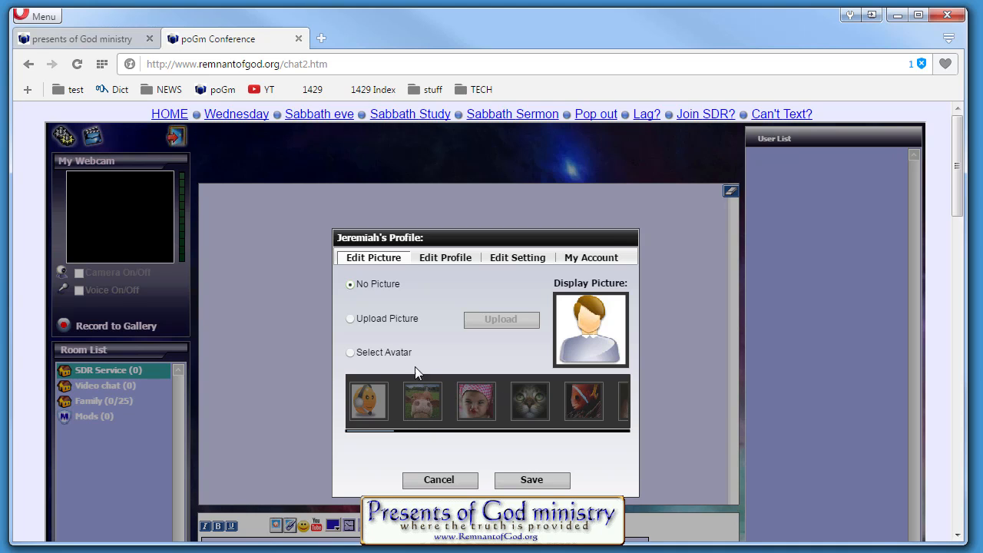
left_click(349, 353)
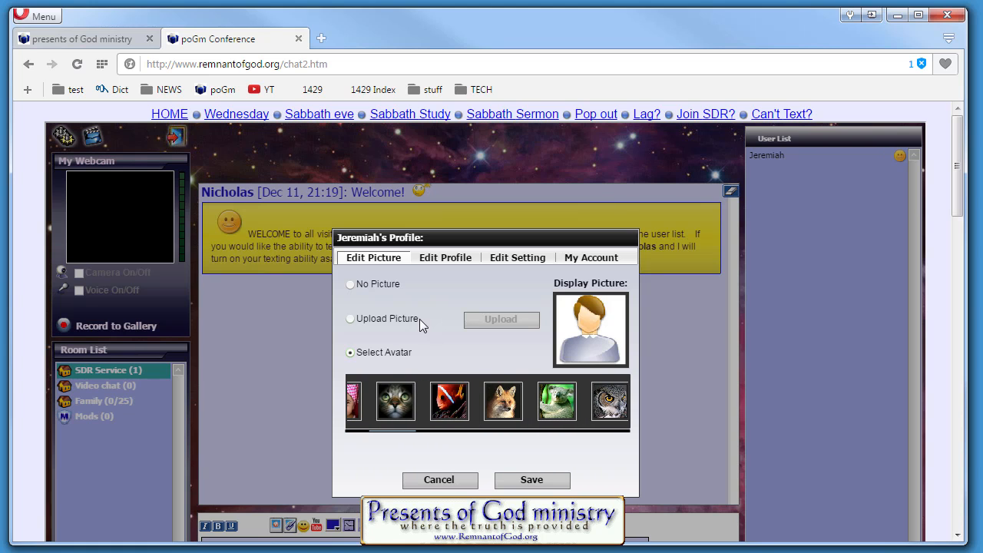
left_click(350, 318)
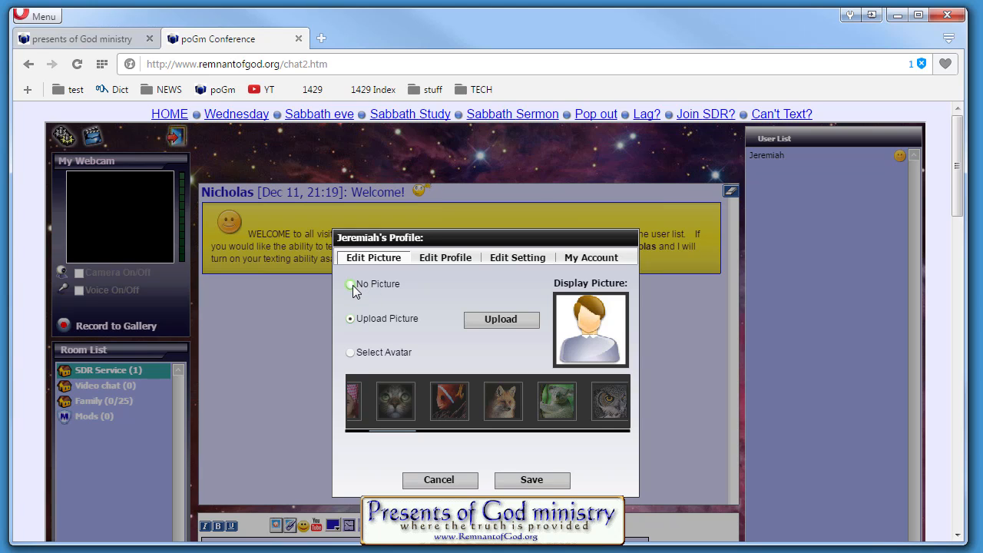
left_click(349, 285)
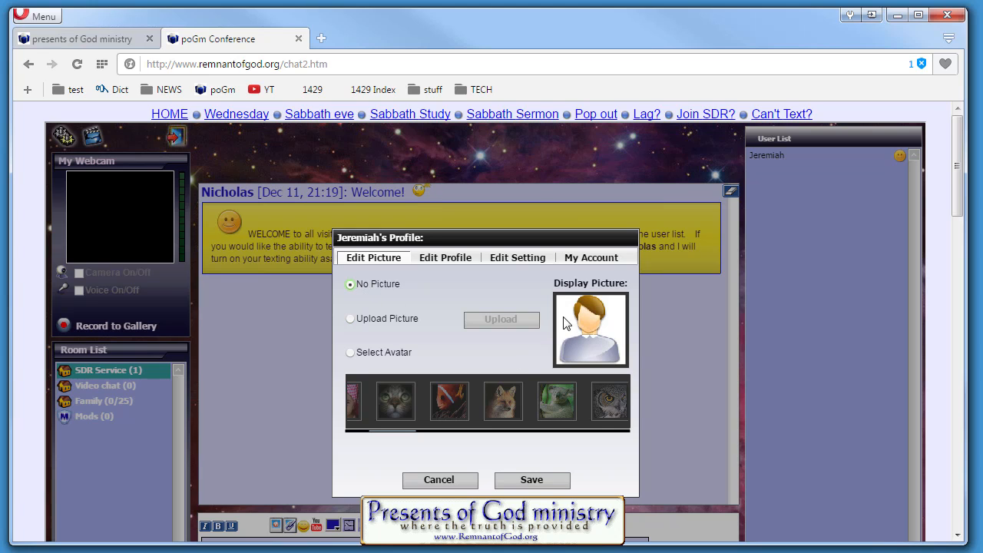
left_click(445, 257)
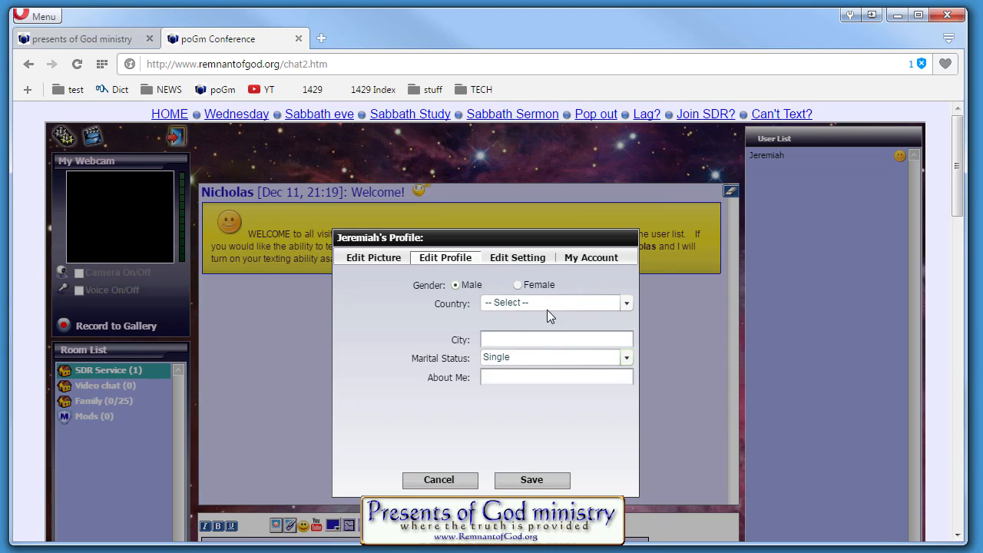
mouse_move(510, 308)
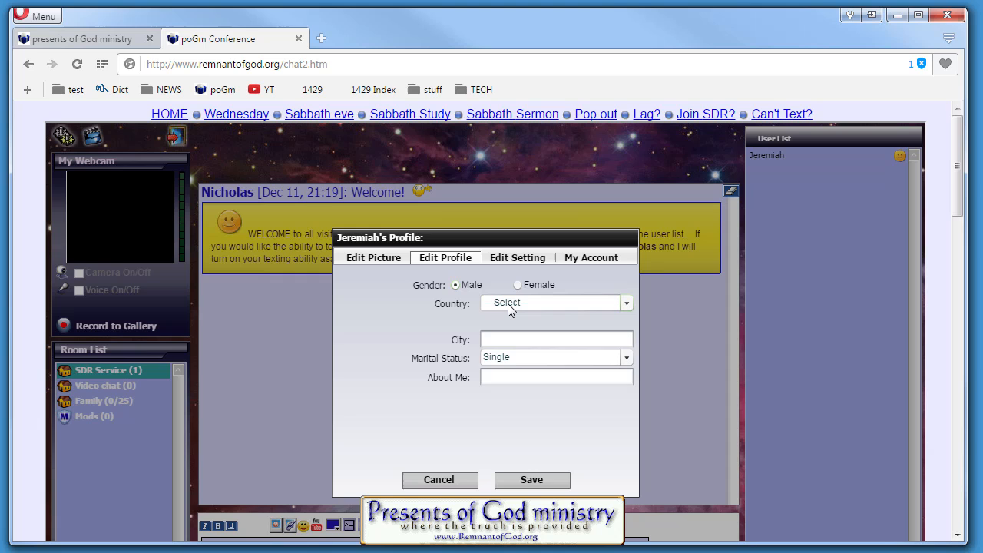
Browse the country list, then set sound alerts to No in Edit Setting.
left_click(626, 303)
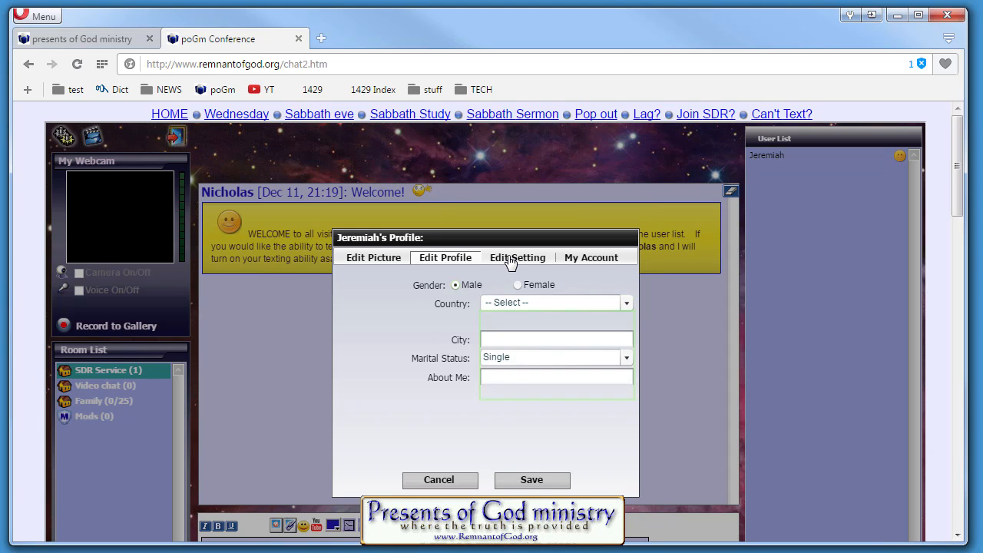
left_click(518, 258)
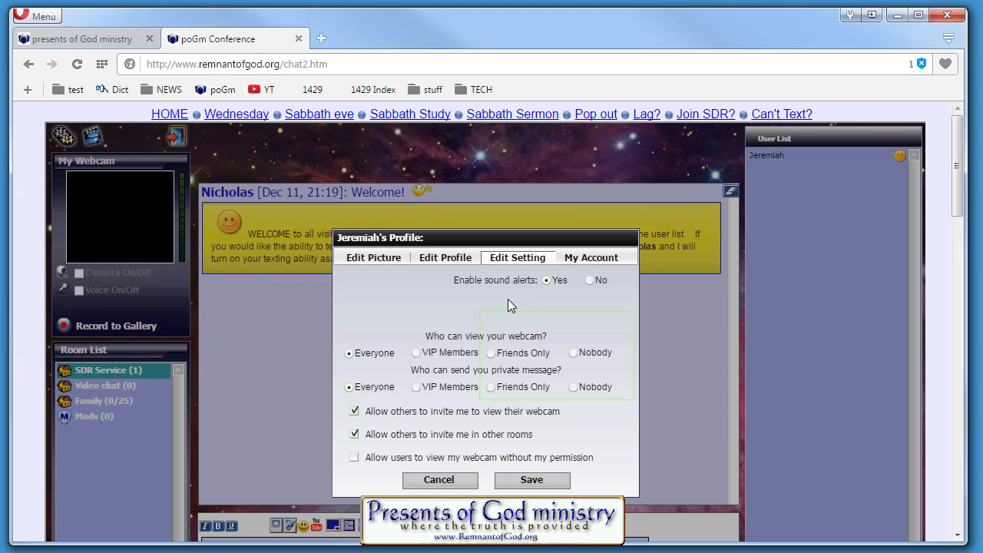
left_click(586, 281)
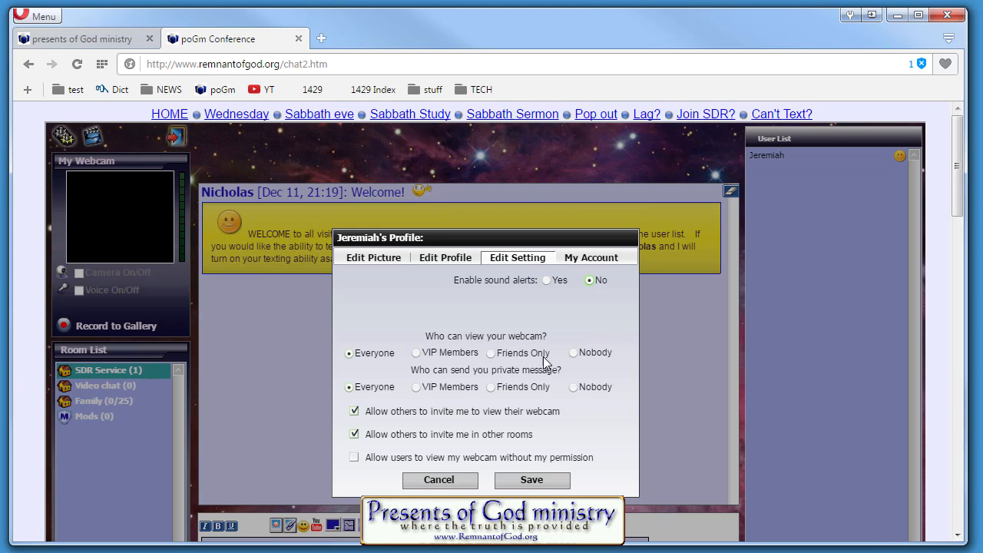
View My Account, then return to Edit Picture and choose the child avatar.
left_click(592, 257)
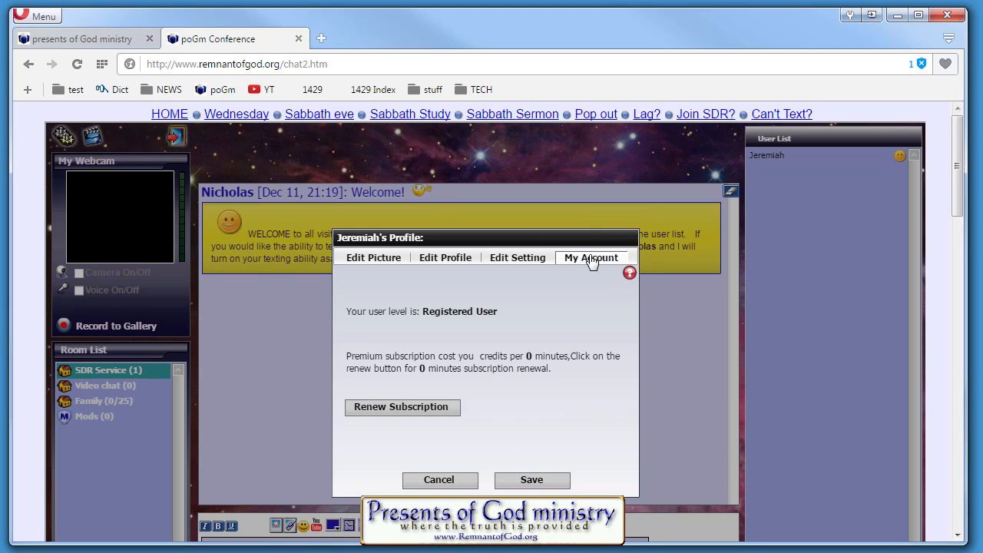
left_click(592, 257)
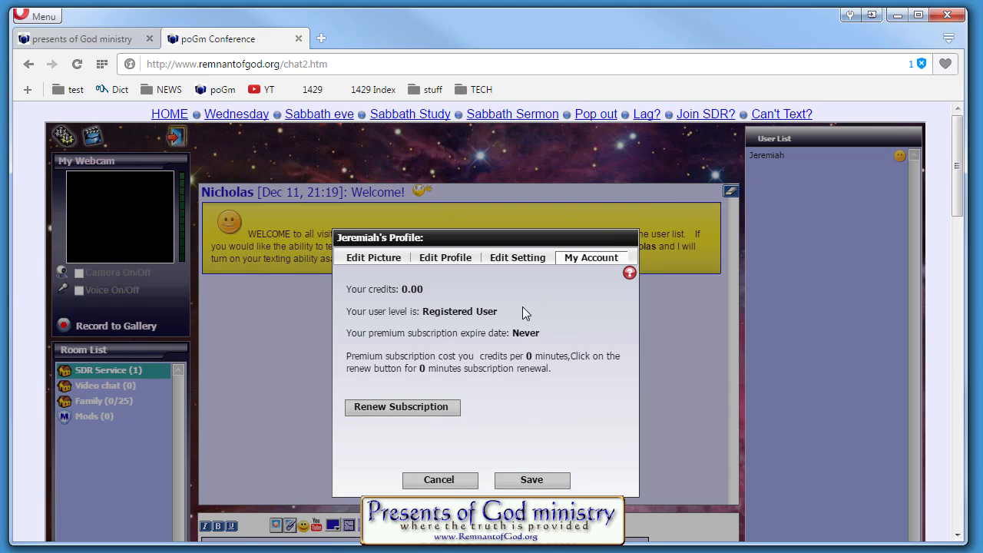
left_click(374, 257)
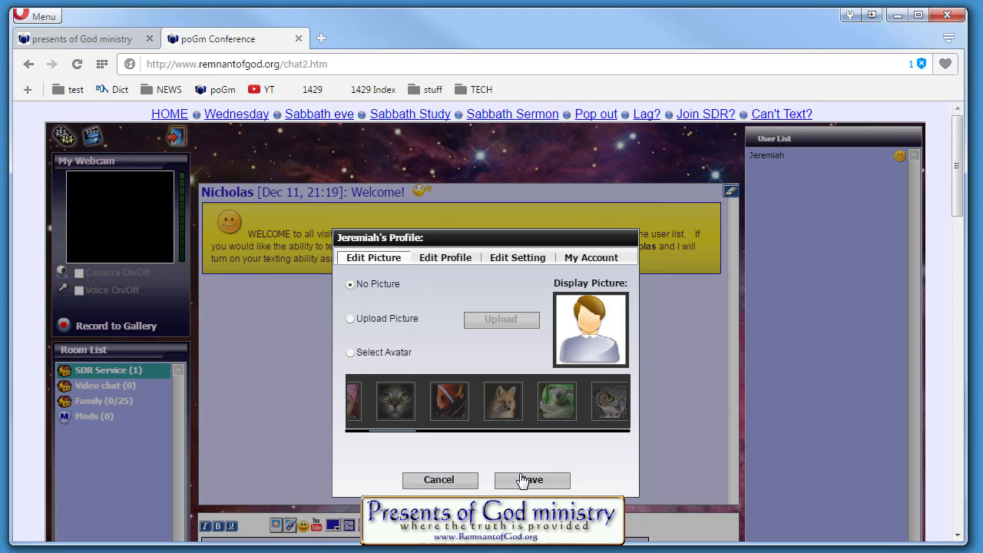
left_click(349, 352)
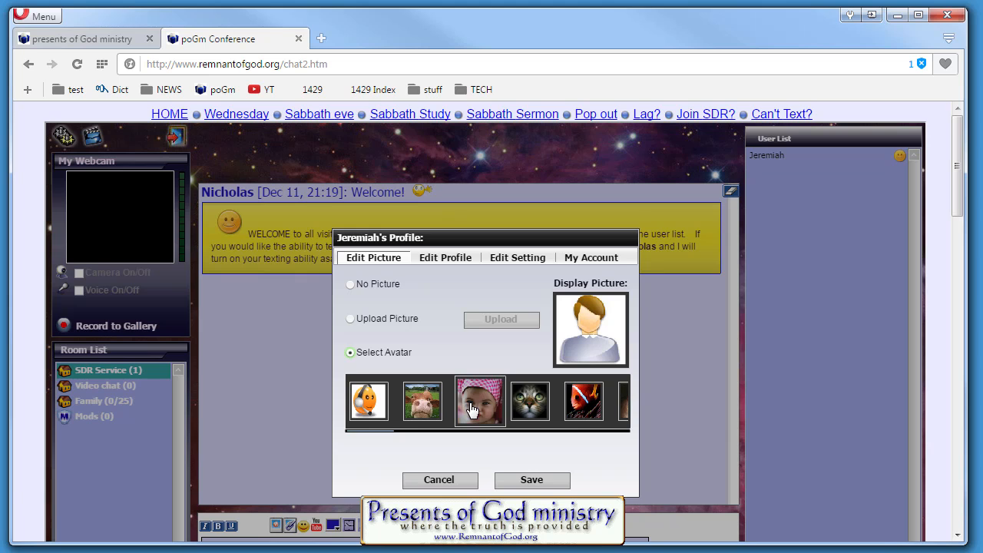
left_click(439, 480)
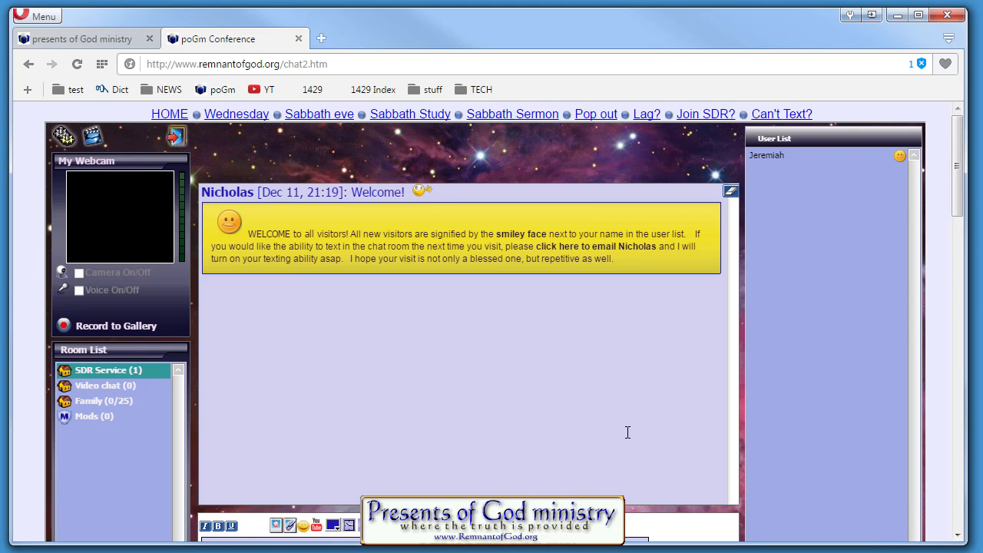
mouse_move(759, 215)
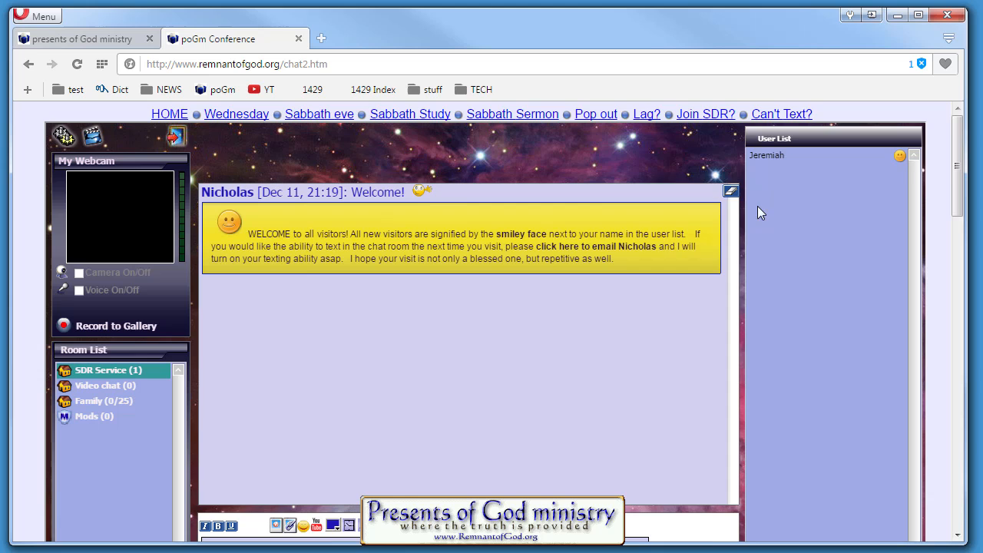
mouse_move(775, 146)
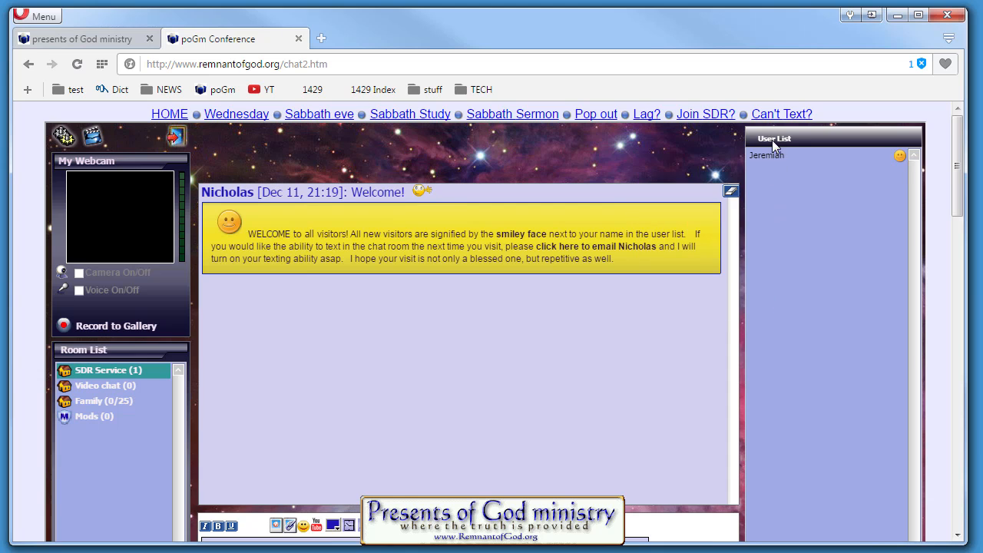
mouse_move(534, 367)
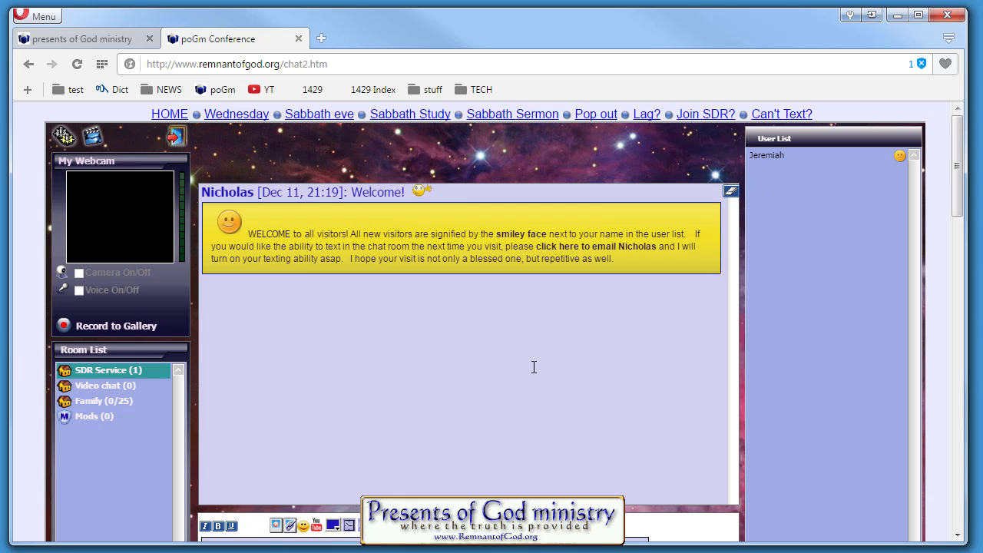
left_click(767, 155)
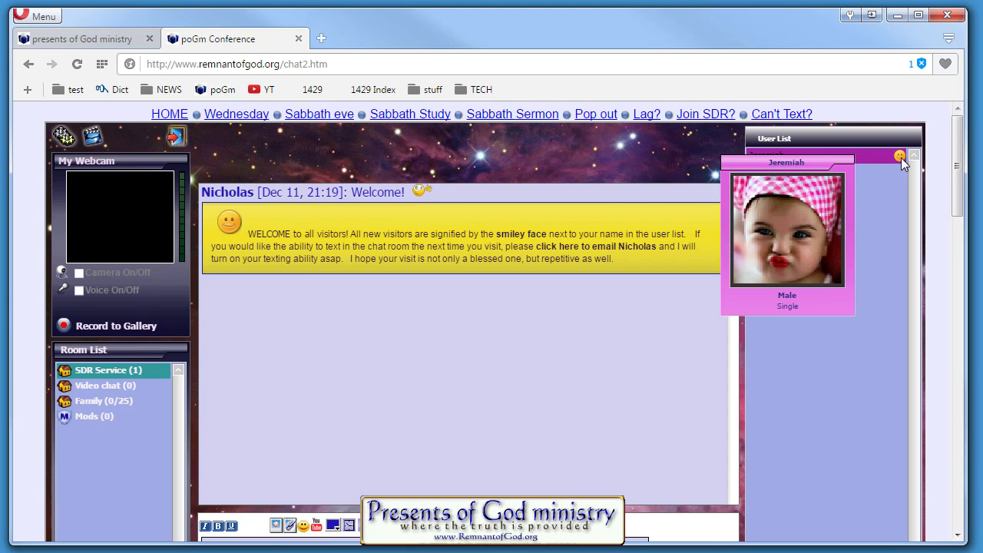
left_click(896, 156)
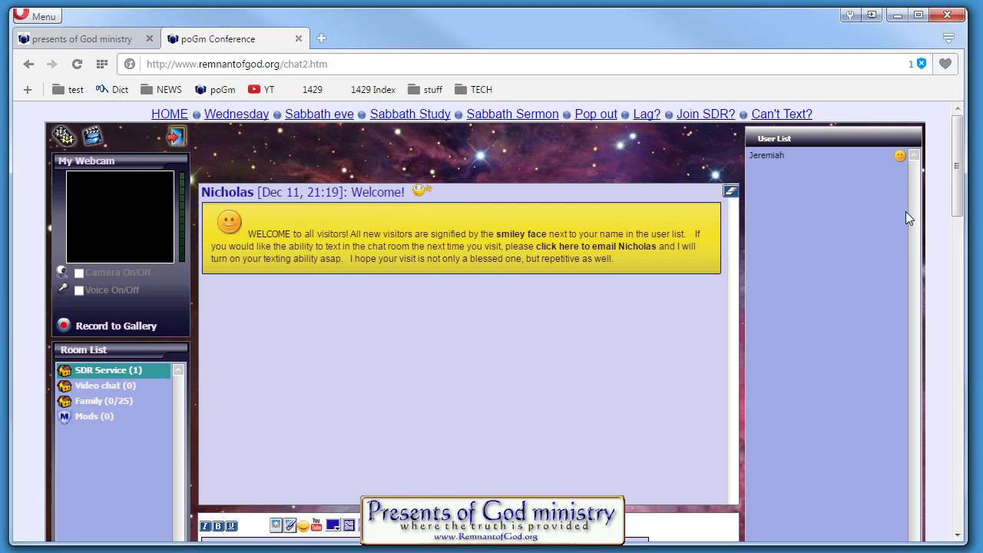
mouse_move(890, 247)
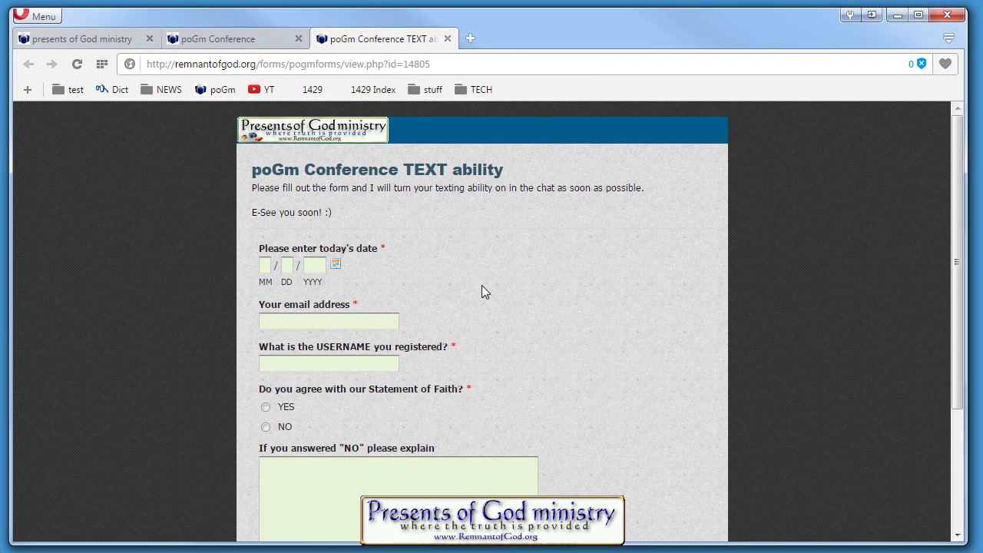
mouse_move(455, 37)
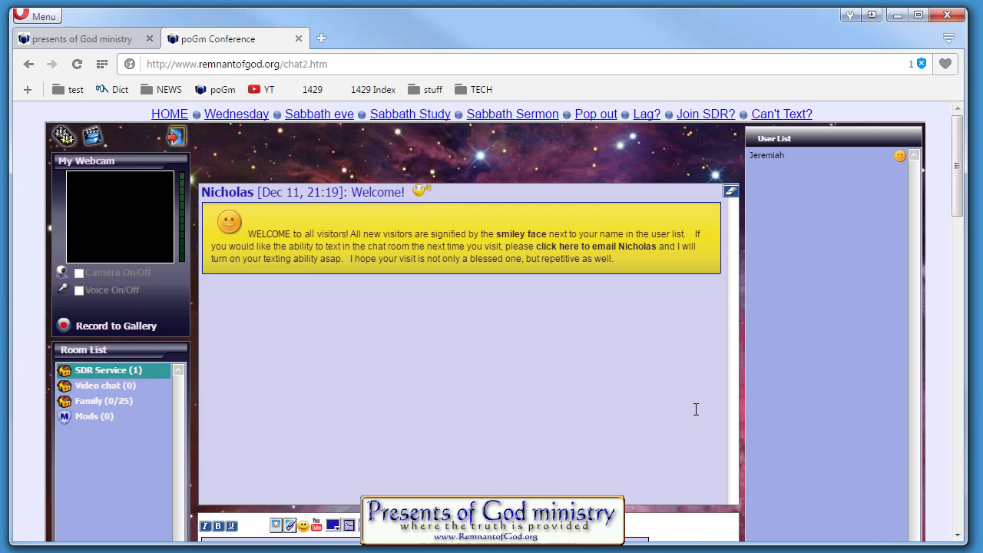
mouse_move(154, 284)
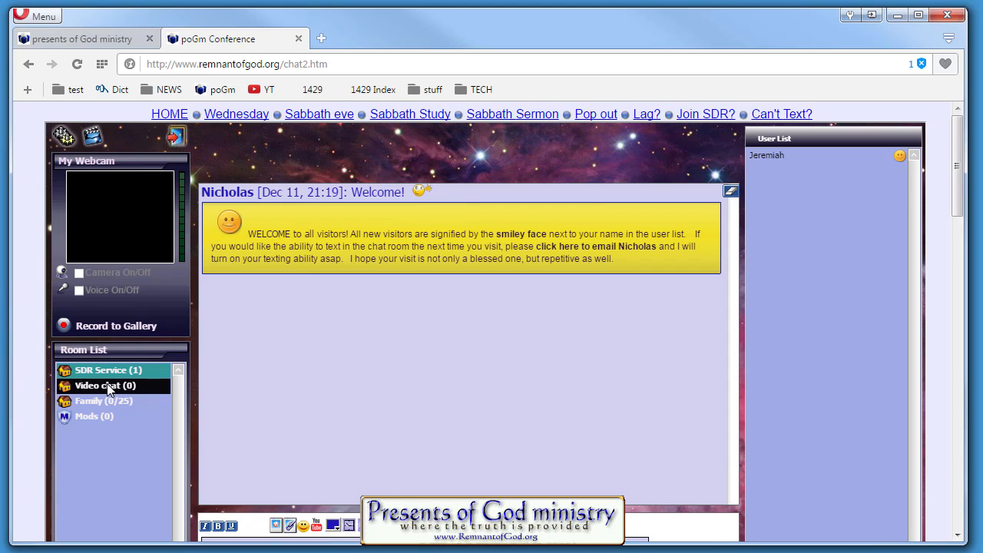
mouse_move(494, 388)
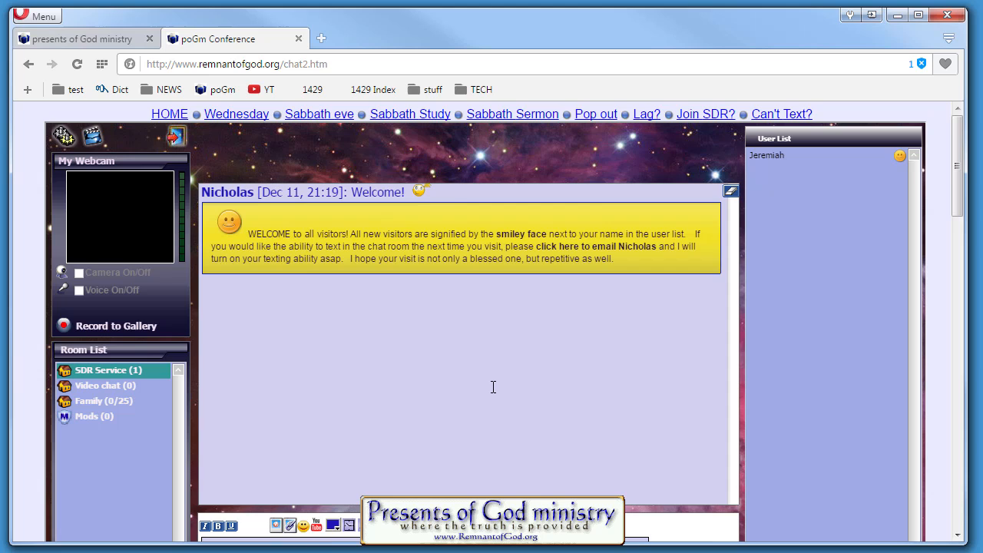